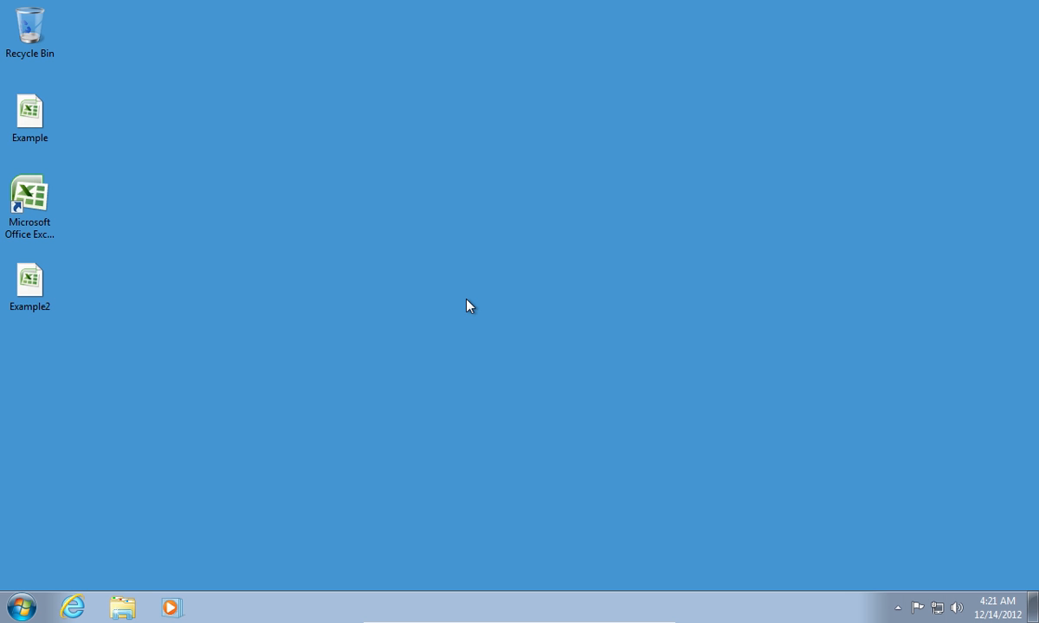
{"action": "mouse_move", "coordinate": [408, 311]}
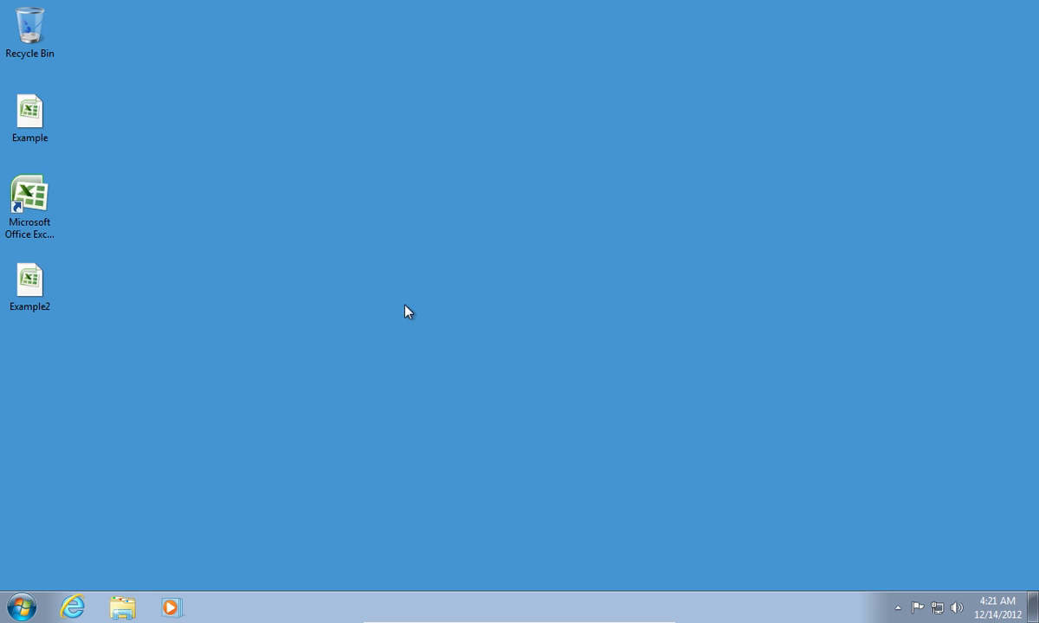
Open Example2 and insert a stacked bar chart of the Task A–H table
{"action": "double_click", "coordinate": [30, 280]}
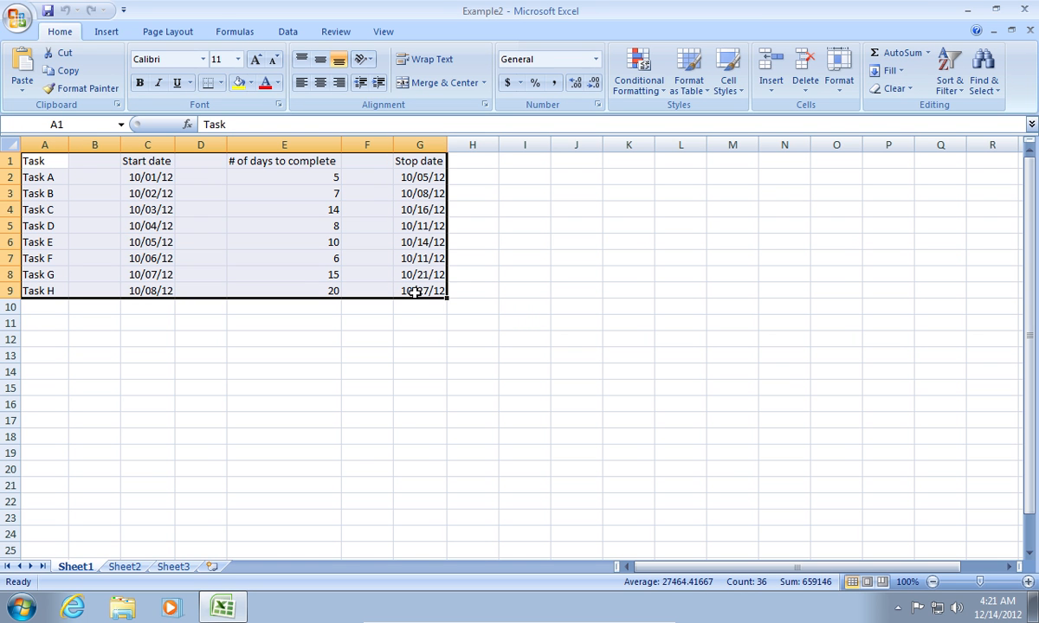
{"action": "left_click", "coordinate": [105, 32]}
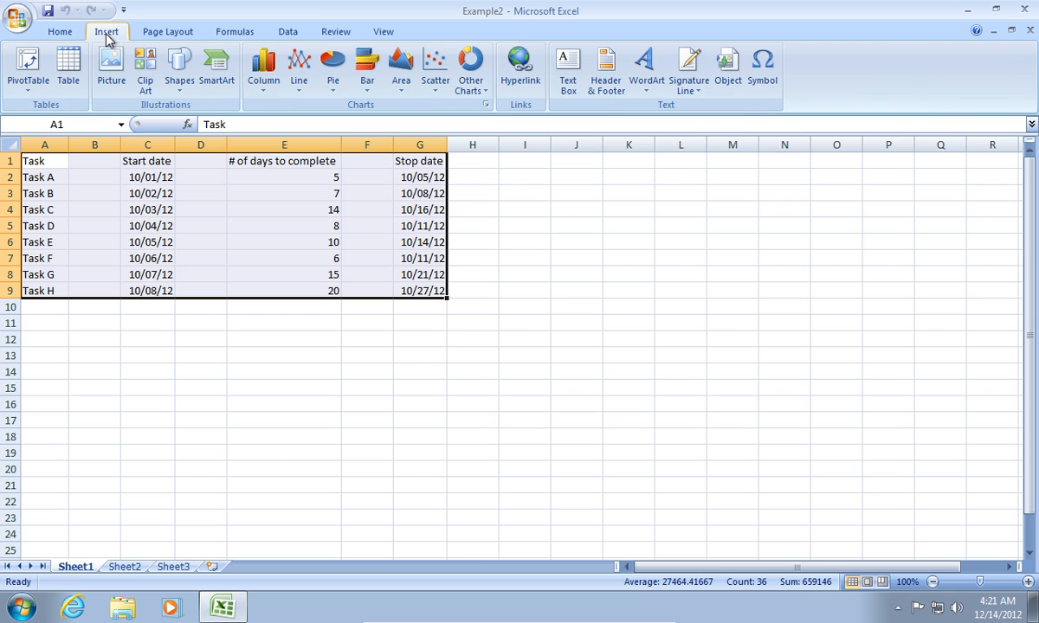
{"action": "left_click", "coordinate": [367, 69]}
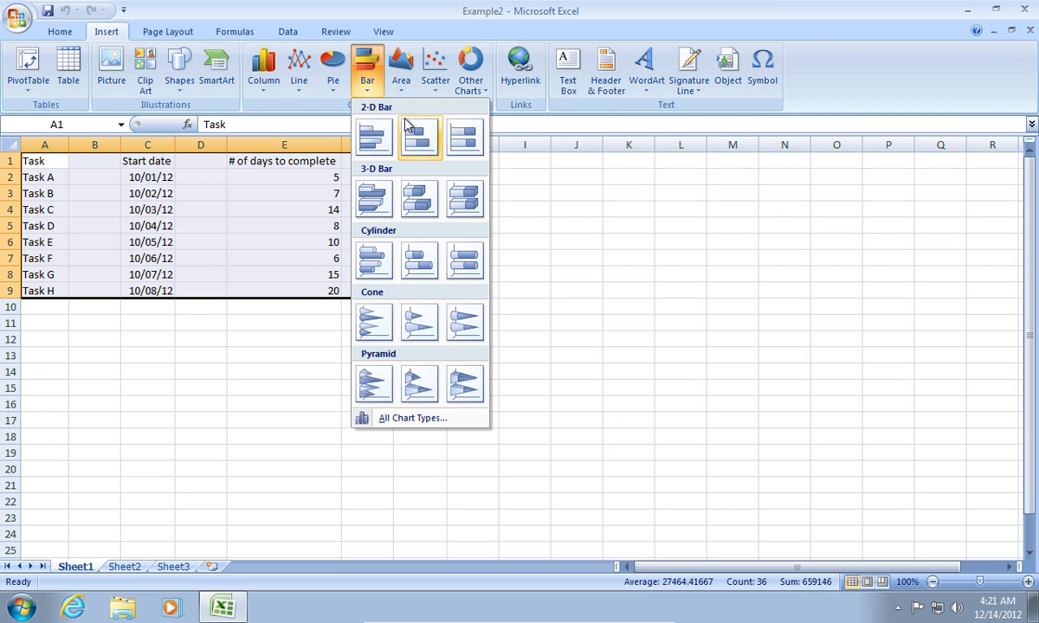
{"action": "left_click", "coordinate": [419, 136]}
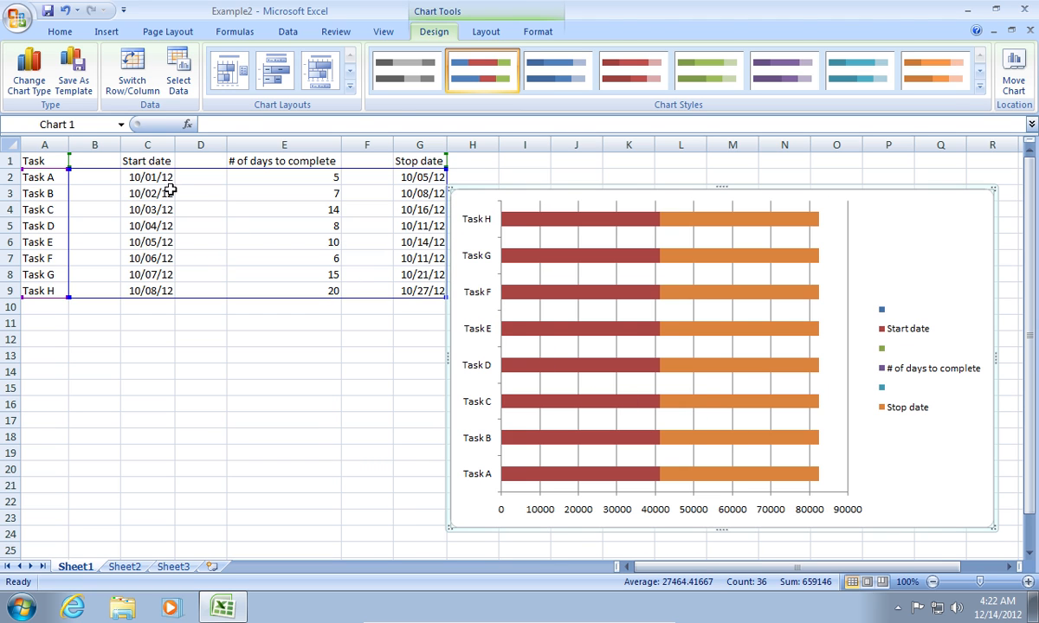
Format Task A's start date in C2 as General, showing 41183
{"action": "right_click", "coordinate": [149, 177]}
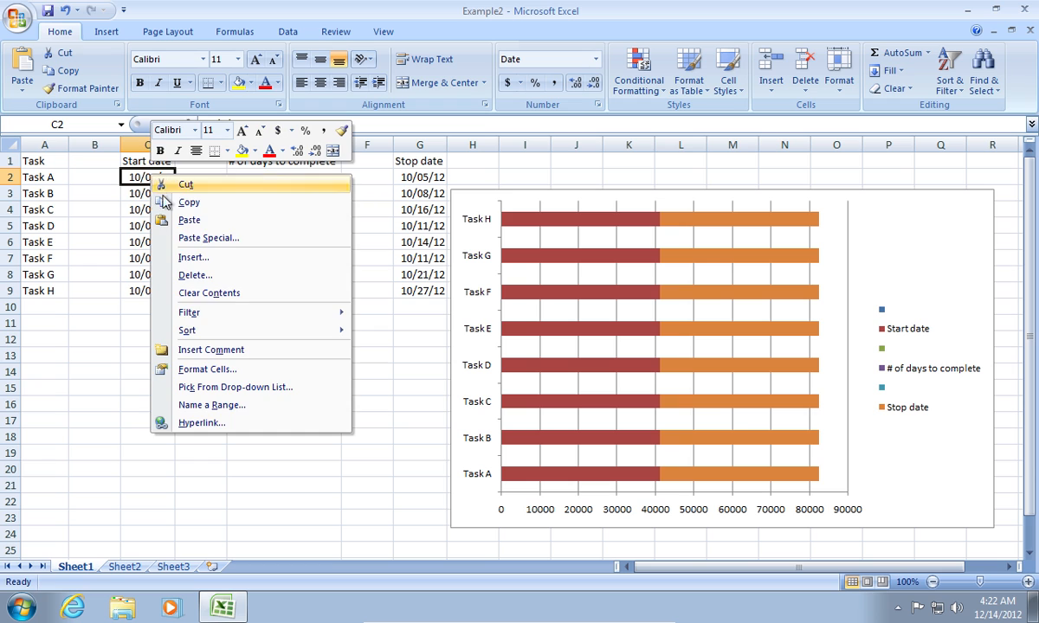
{"action": "left_click", "coordinate": [206, 369]}
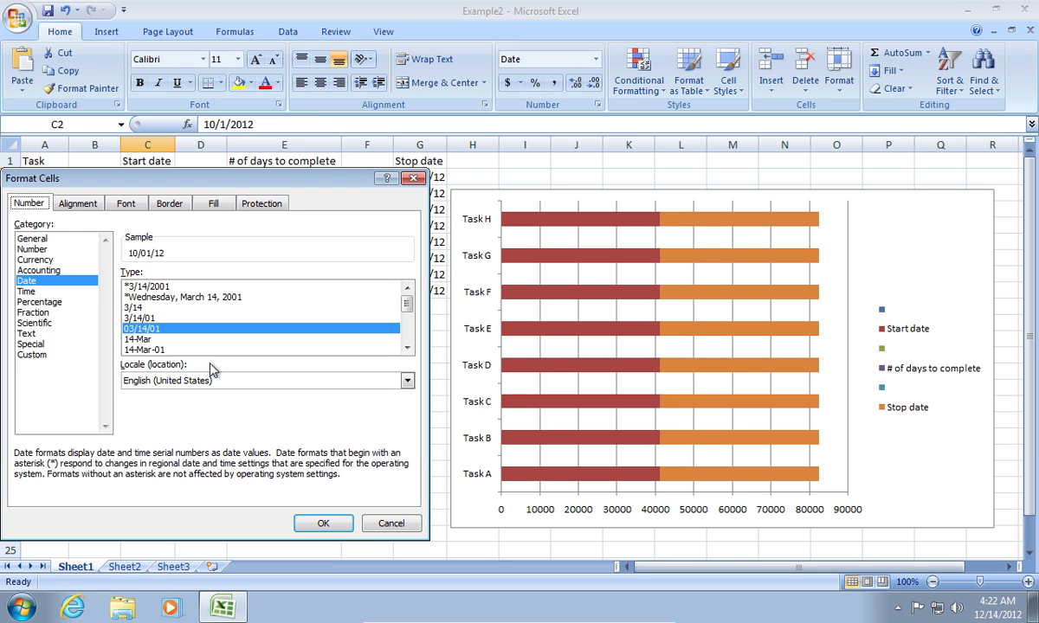
{"action": "mouse_move", "coordinate": [90, 271]}
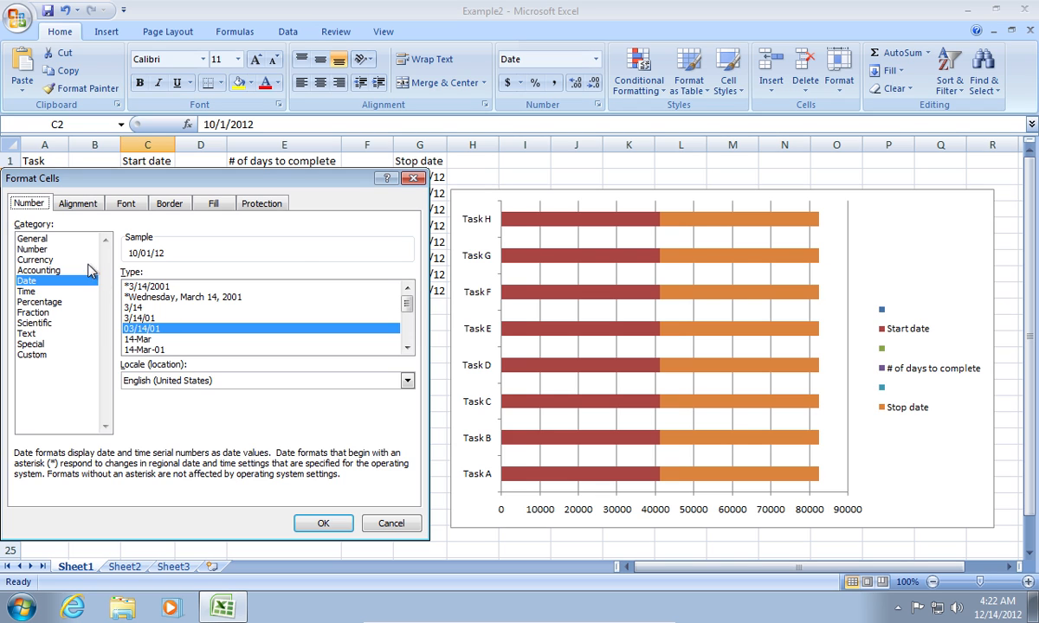
{"action": "left_click", "coordinate": [31, 238]}
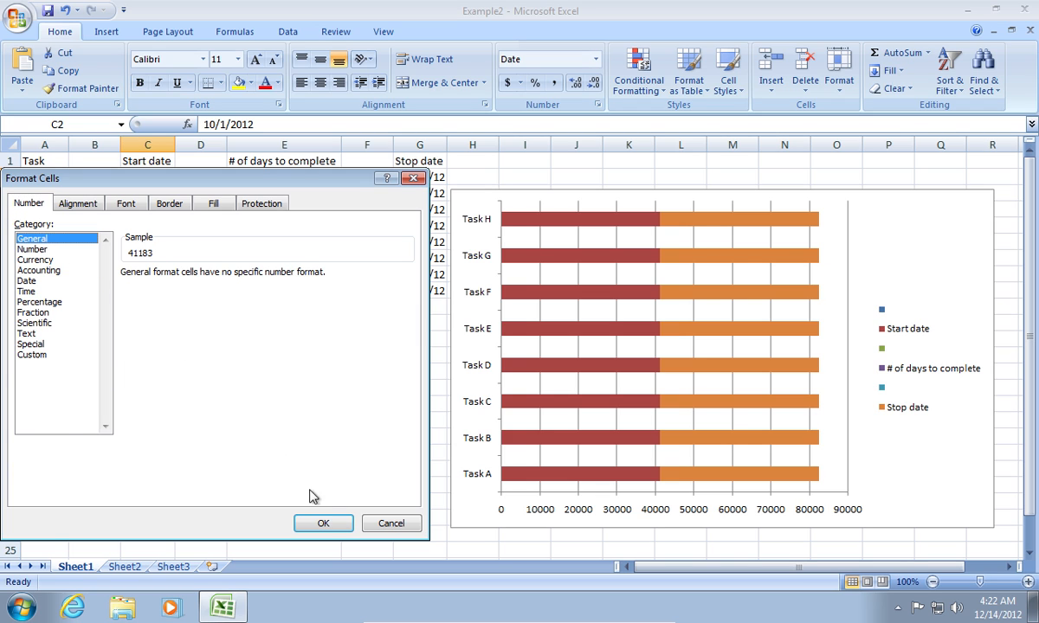
{"action": "left_click", "coordinate": [323, 523]}
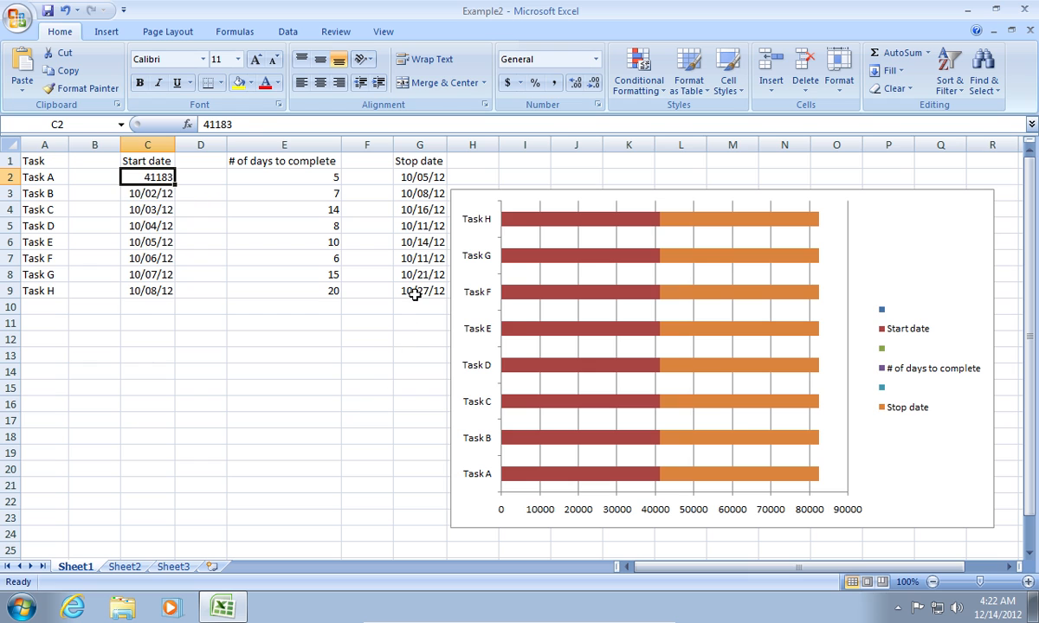
Format Task H's stop date in G9 as General, showing 41209
{"action": "right_click", "coordinate": [420, 291]}
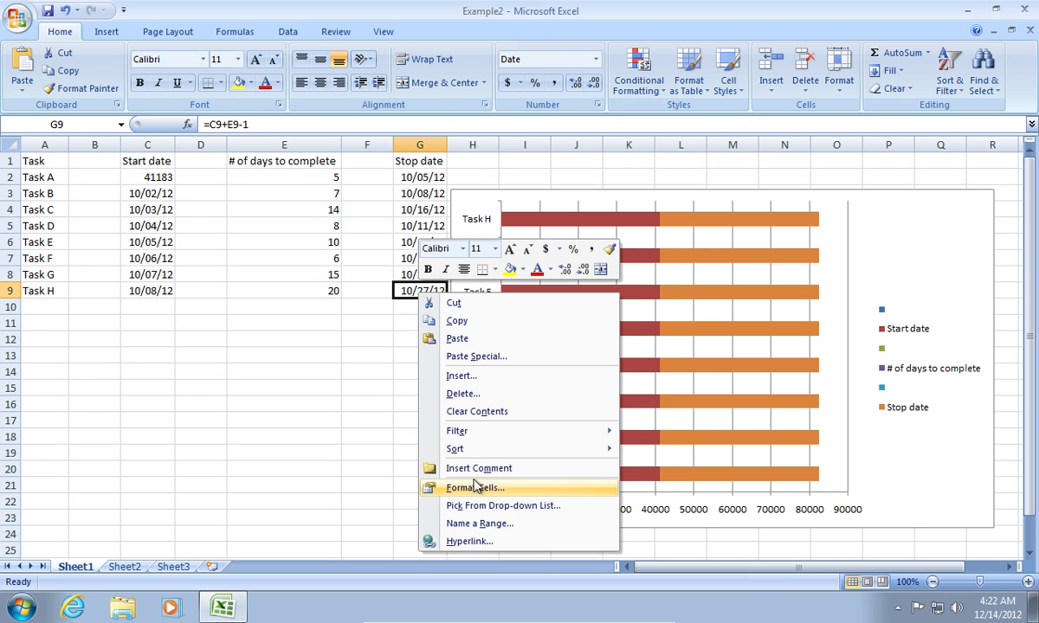
{"action": "left_click", "coordinate": [474, 487]}
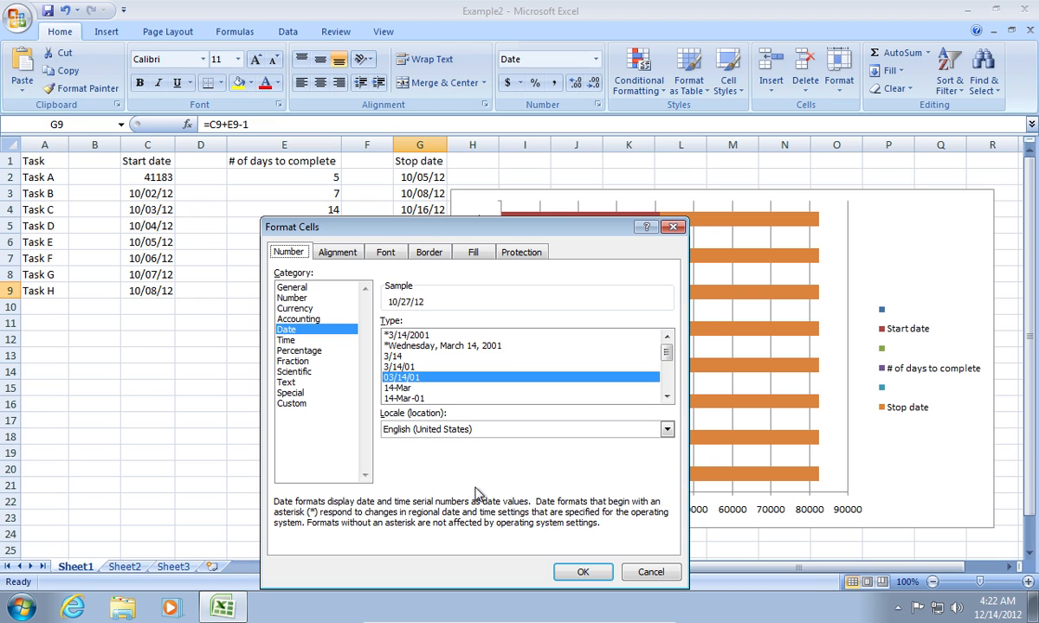
{"action": "mouse_move", "coordinate": [410, 425]}
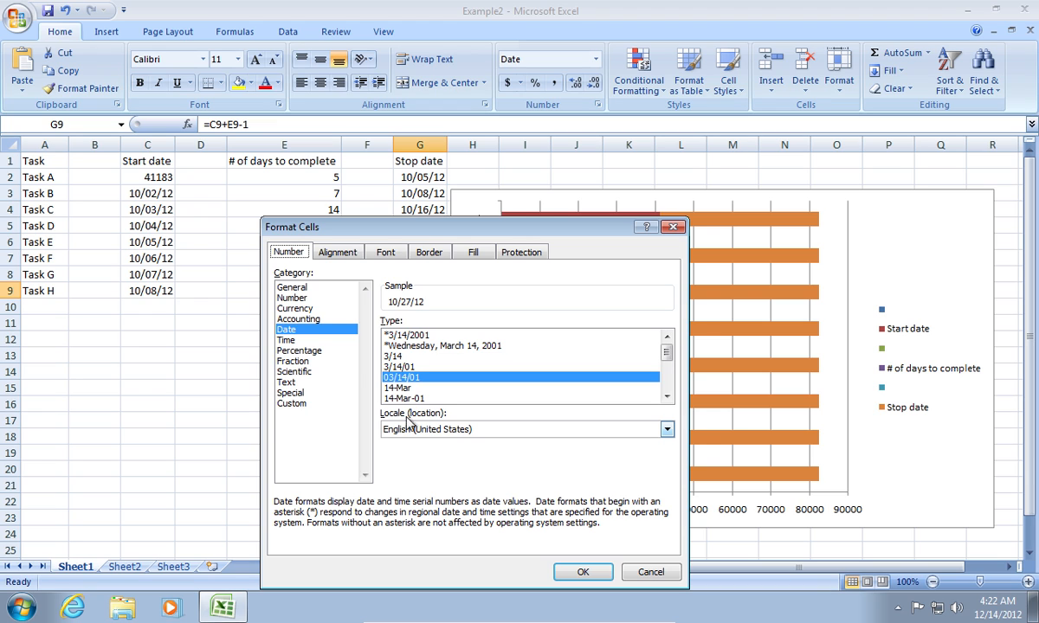
{"action": "left_click", "coordinate": [292, 287]}
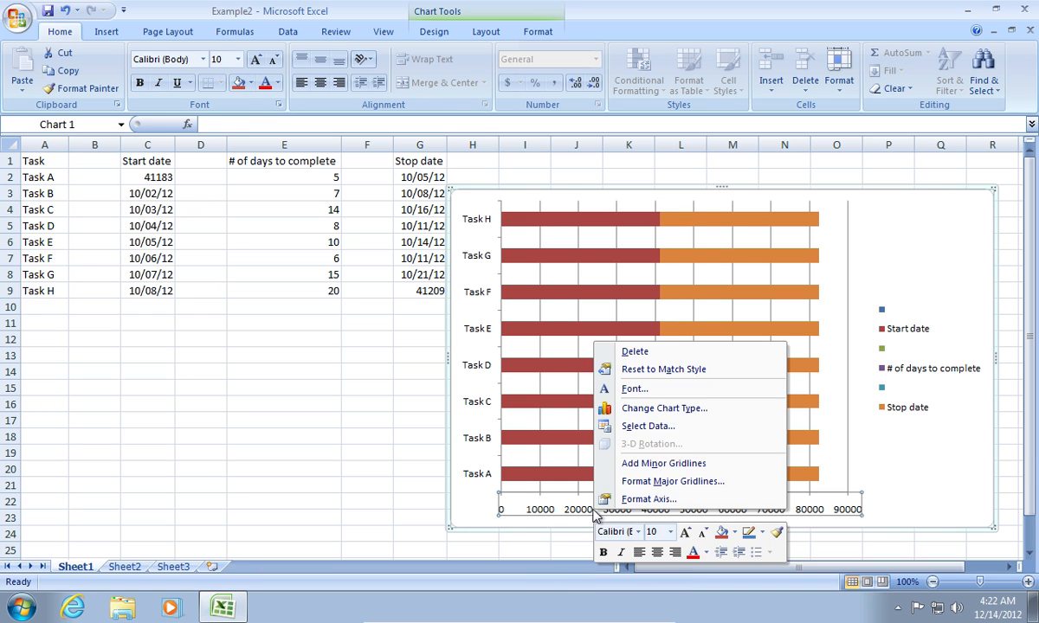
{"action": "mouse_move", "coordinate": [648, 499]}
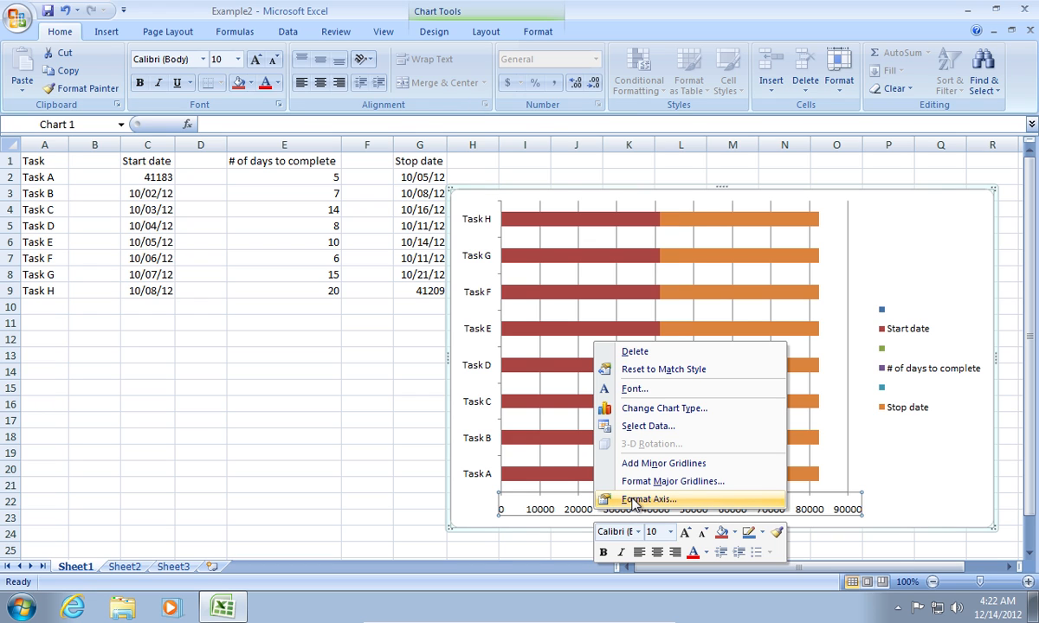
Fix the horizontal axis at 41183–41209, major unit 1, crossing at 41183
{"action": "left_click", "coordinate": [646, 500]}
{"action": "type", "text": "41183"}
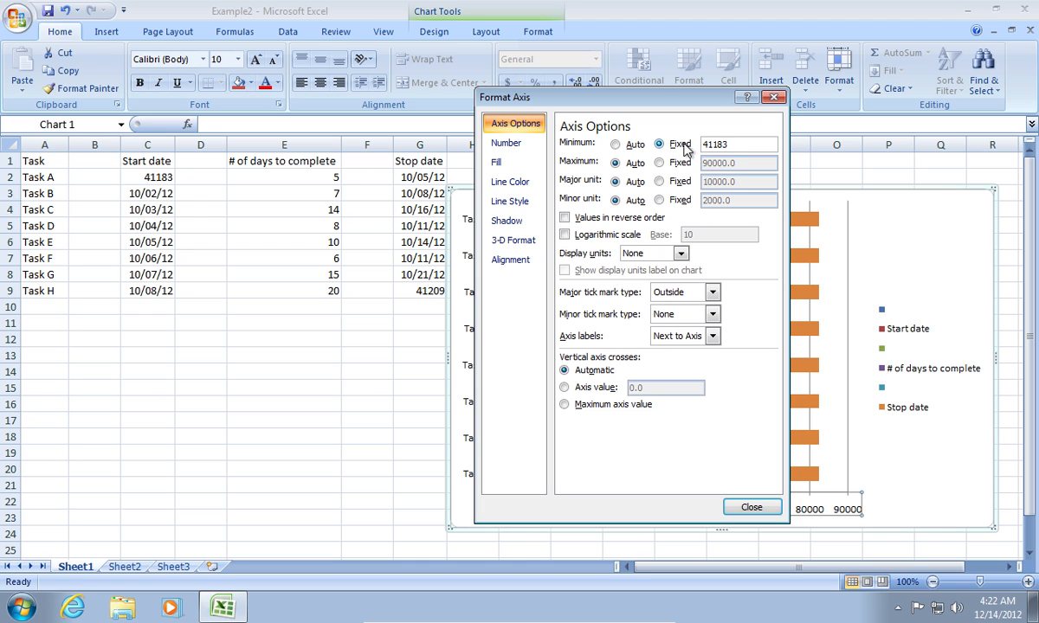
{"action": "left_click", "coordinate": [659, 163]}
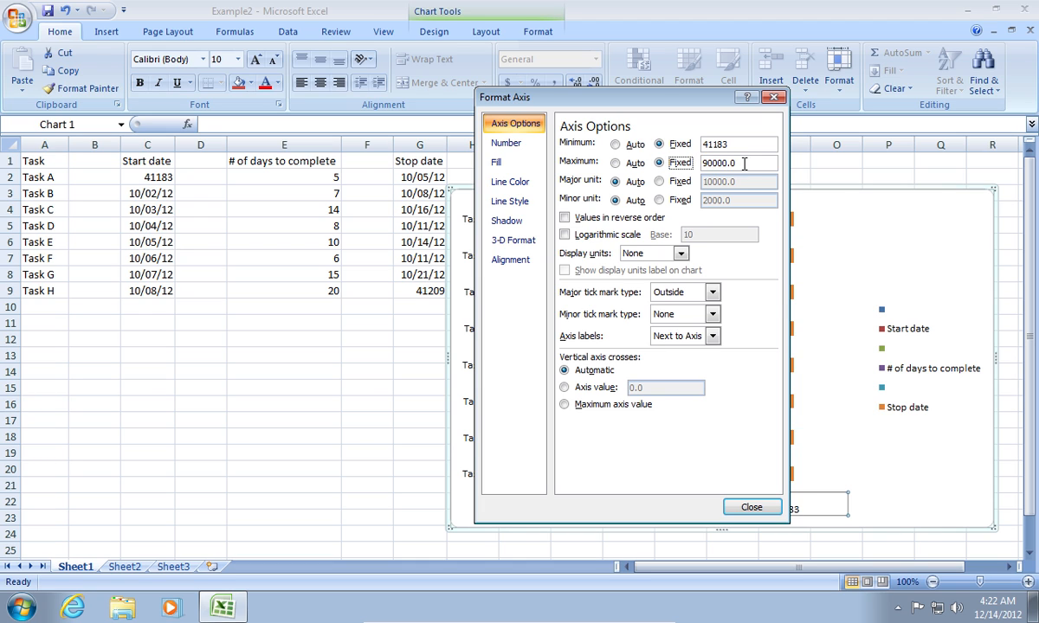
{"action": "triple_click", "coordinate": [719, 163]}
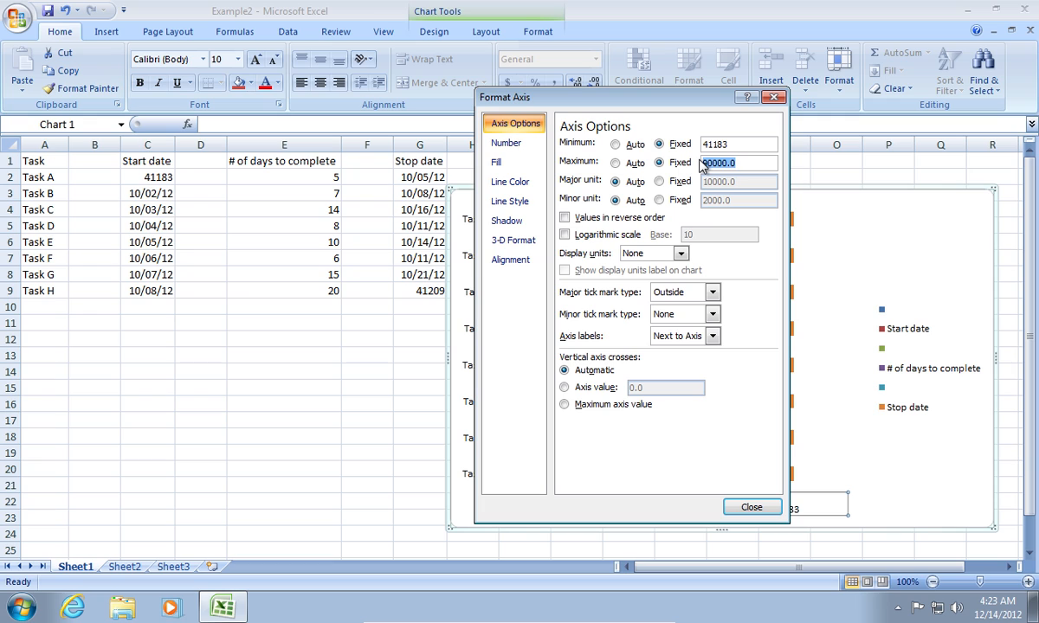
{"action": "type", "text": "41209"}
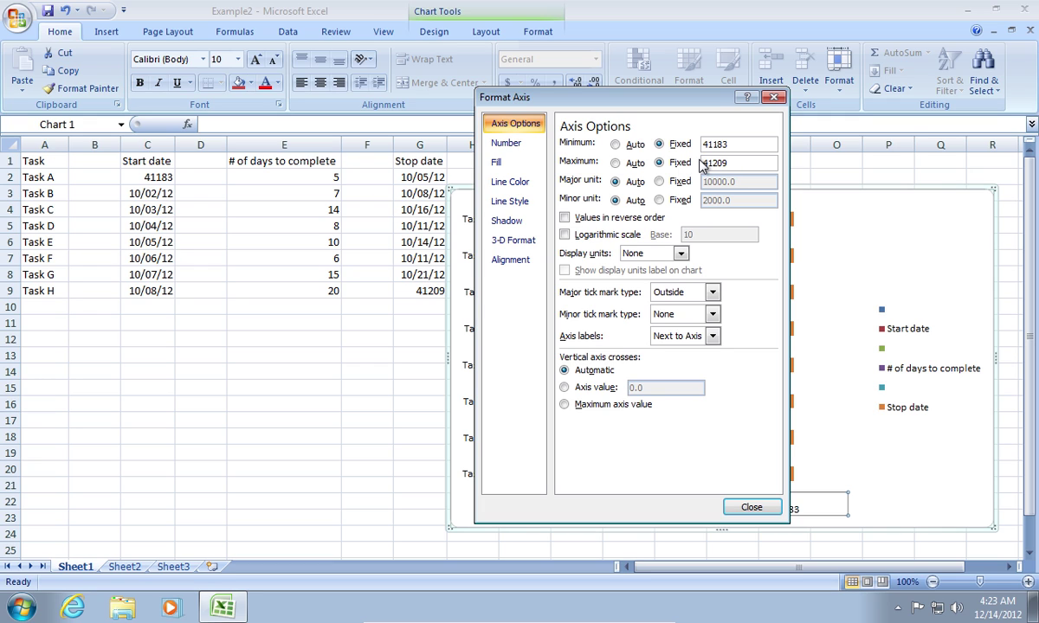
{"action": "left_click", "coordinate": [734, 163]}
{"action": "type", "text": "1"}
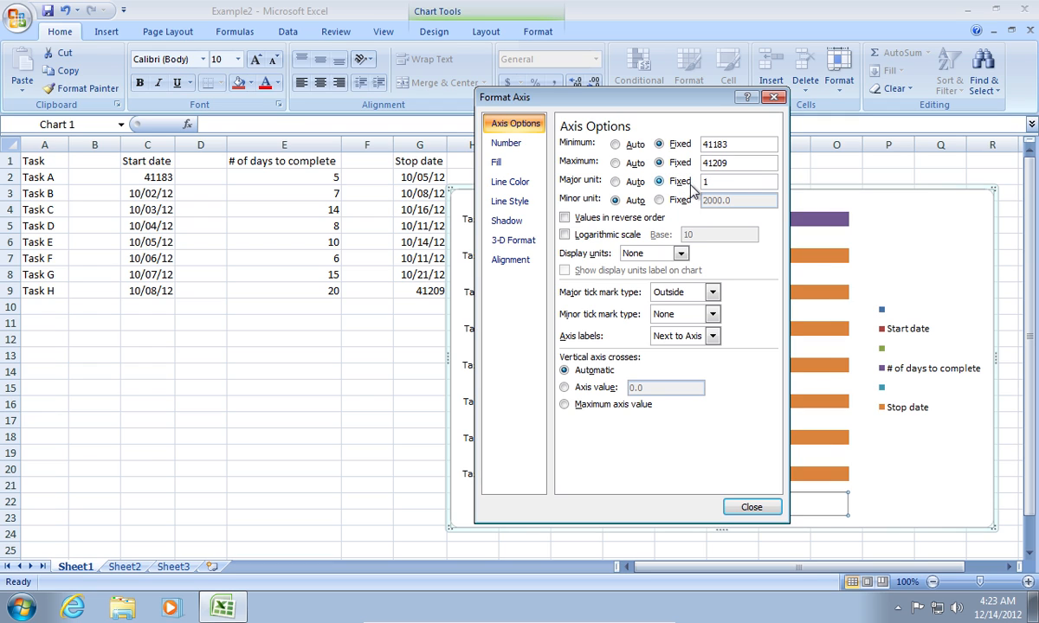
{"action": "left_click", "coordinate": [565, 387]}
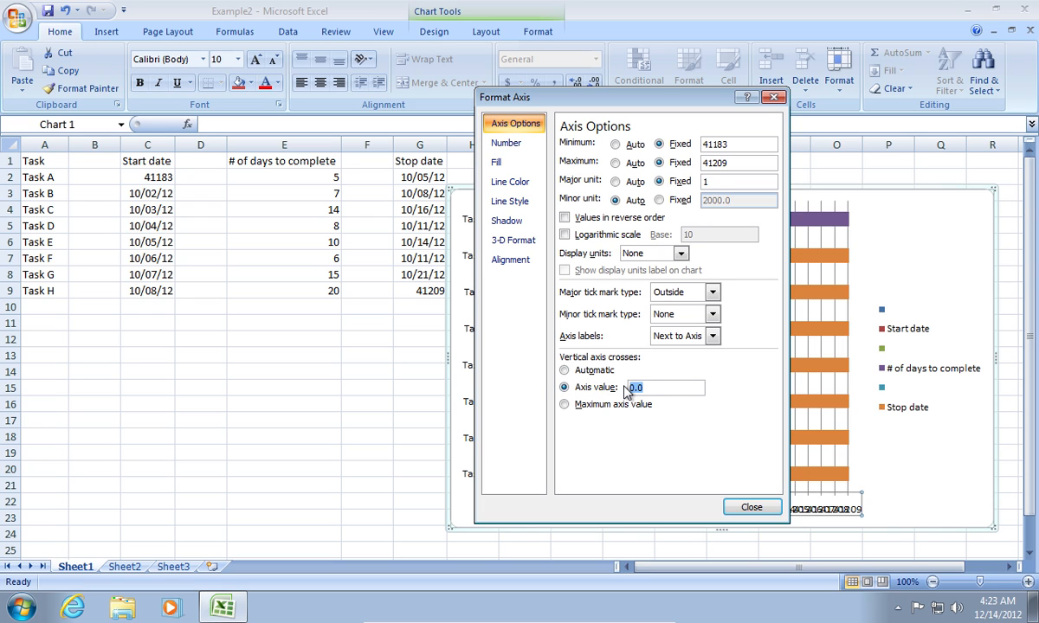
{"action": "type", "text": "41183"}
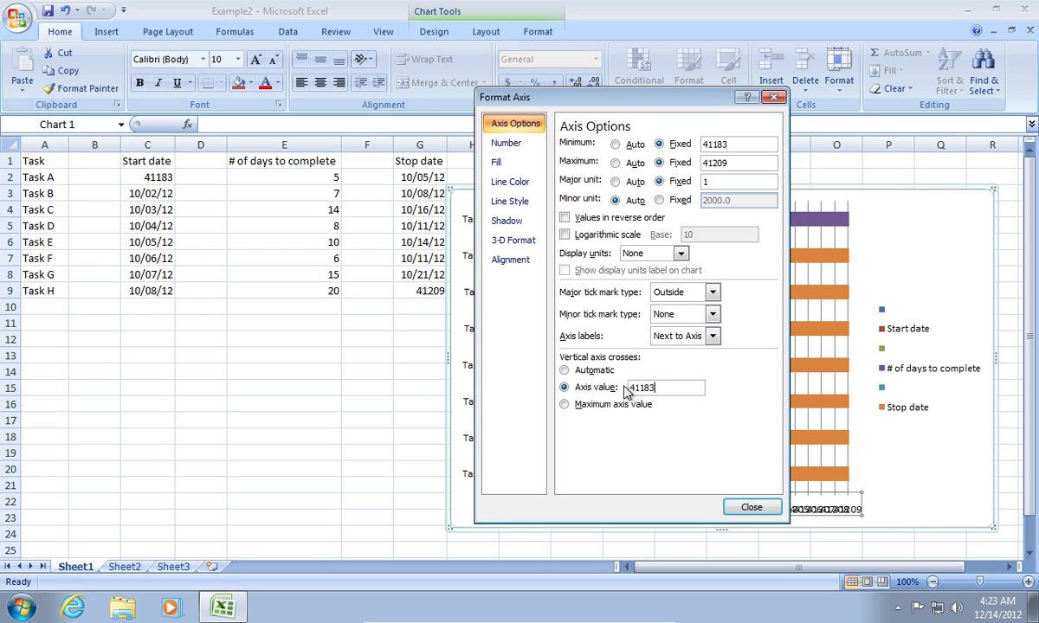
{"action": "left_click", "coordinate": [752, 506]}
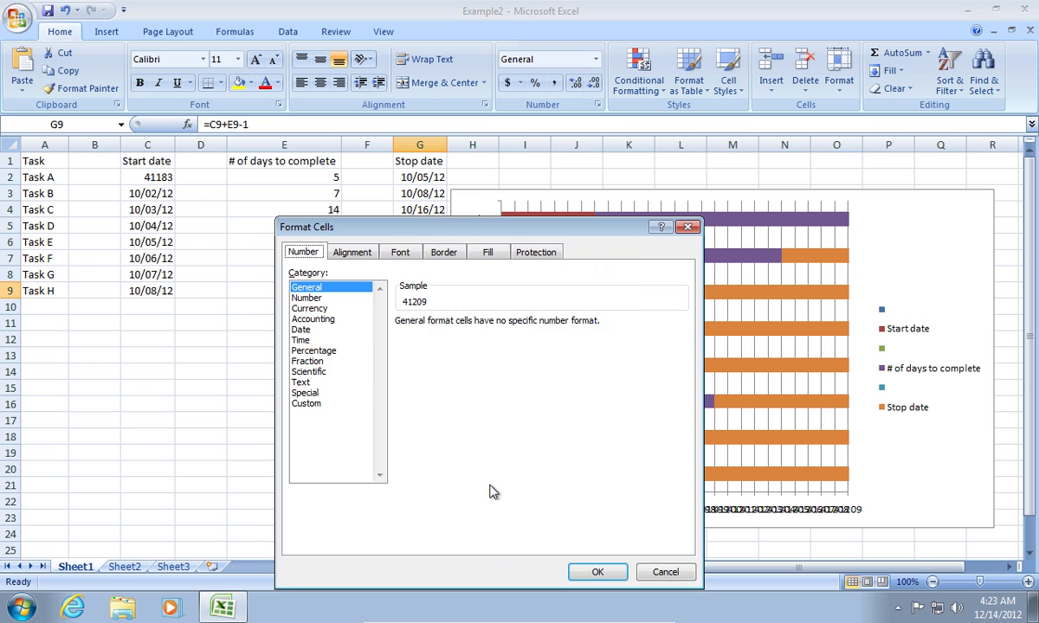
Reformat G9 and C2 as dates, showing 10/27/12 and 10/01/12
{"action": "left_click", "coordinate": [301, 329]}
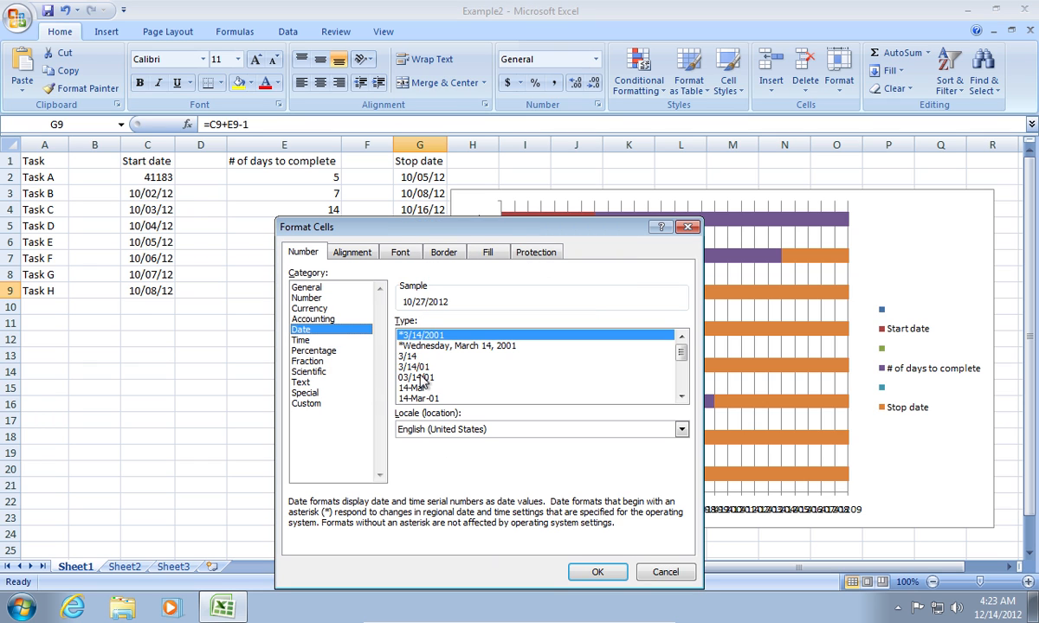
{"action": "left_click", "coordinate": [596, 571]}
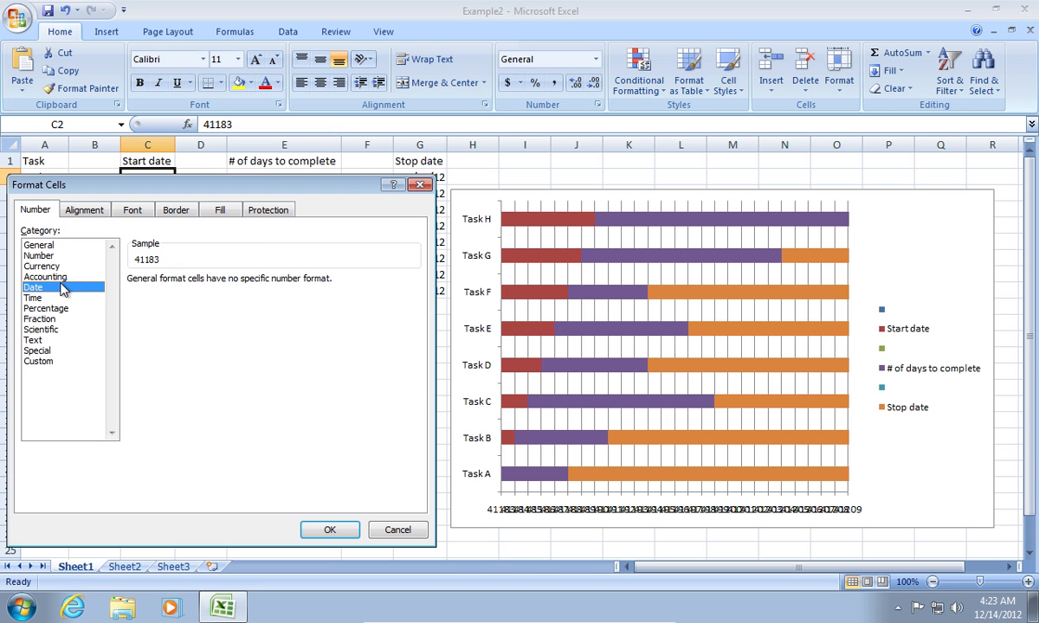
{"action": "left_click", "coordinate": [328, 529]}
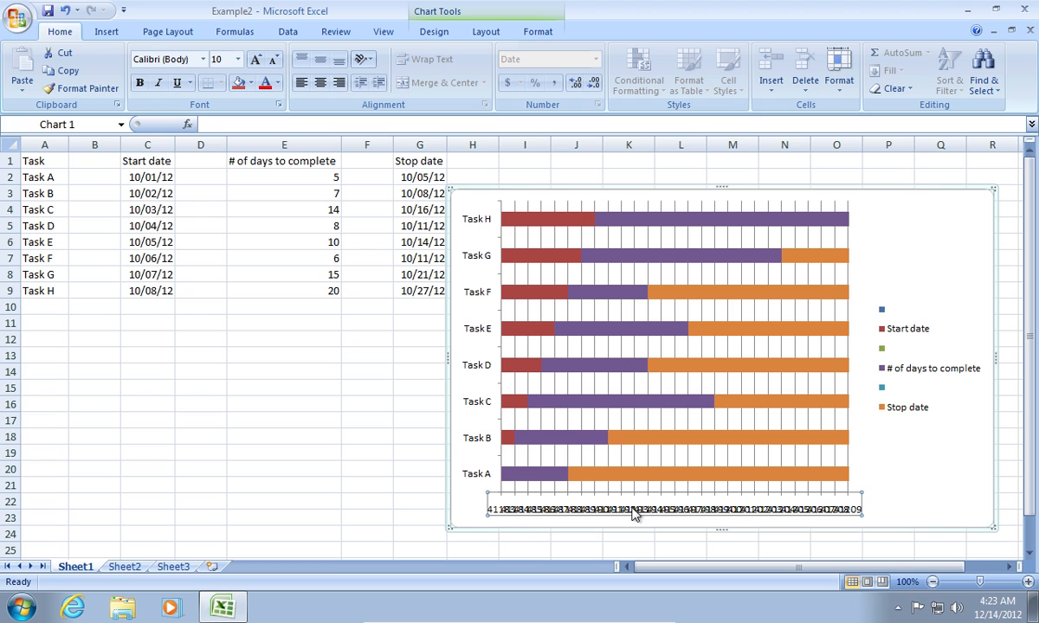
Tilt the horizontal axis labels to a custom -45° angle
{"action": "right_click", "coordinate": [636, 509]}
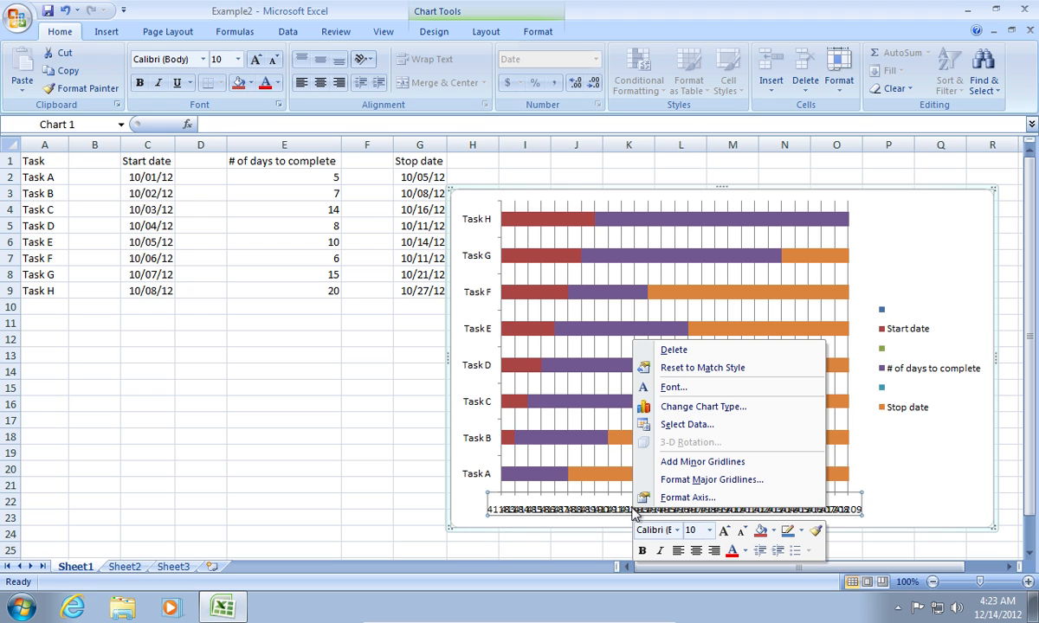
{"action": "mouse_move", "coordinate": [688, 497]}
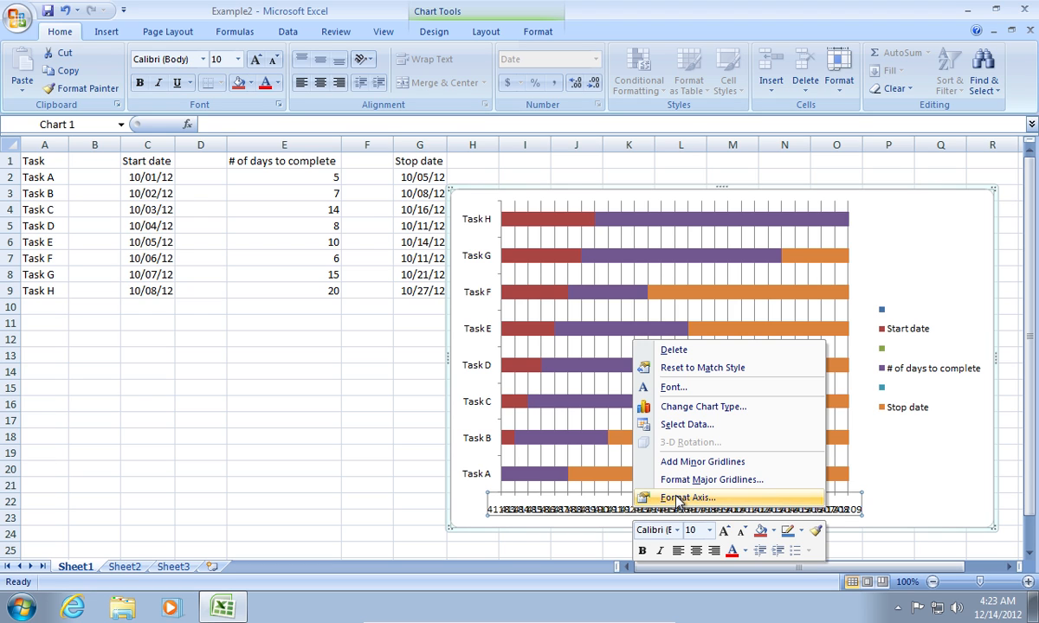
{"action": "left_click", "coordinate": [689, 496]}
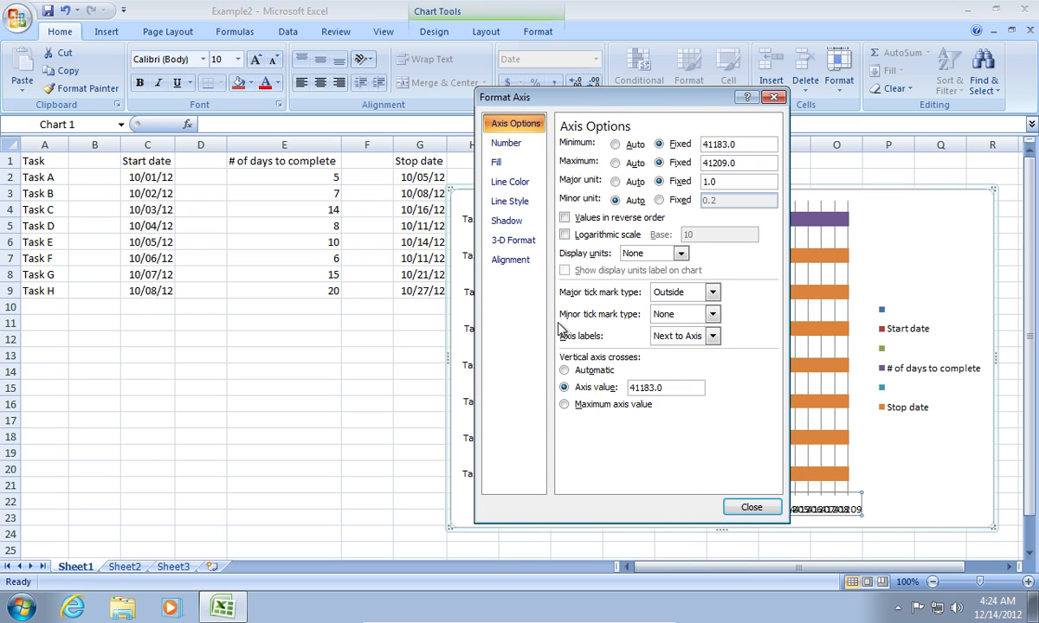
{"action": "left_click", "coordinate": [511, 259]}
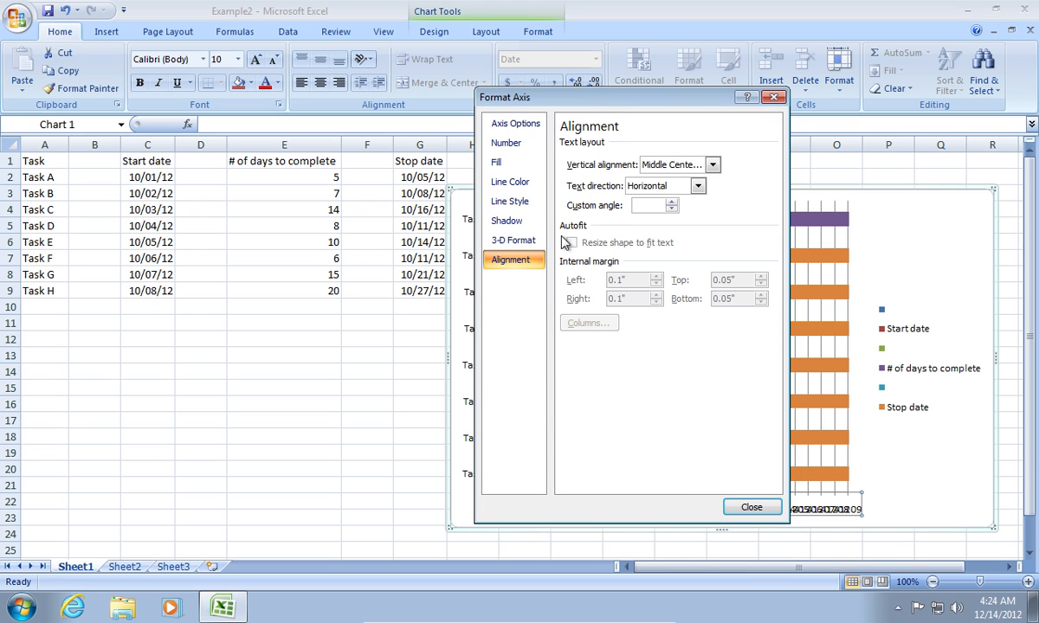
{"action": "left_click", "coordinate": [649, 206]}
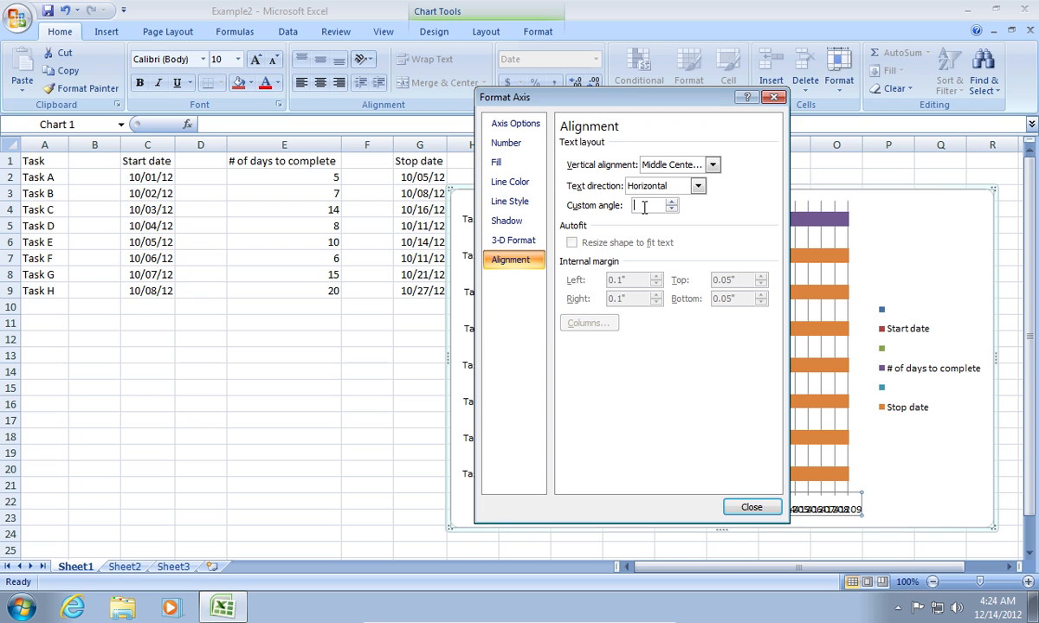
{"action": "type", "text": "-45°"}
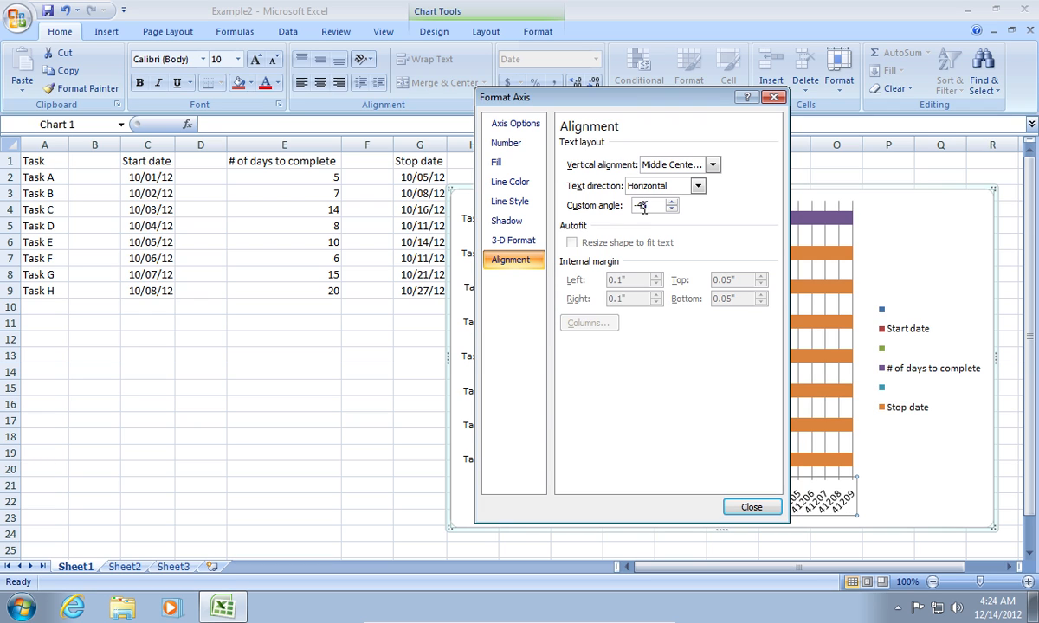
Format the horizontal axis labels as mm/dd/yy dates
{"action": "left_click", "coordinate": [506, 143]}
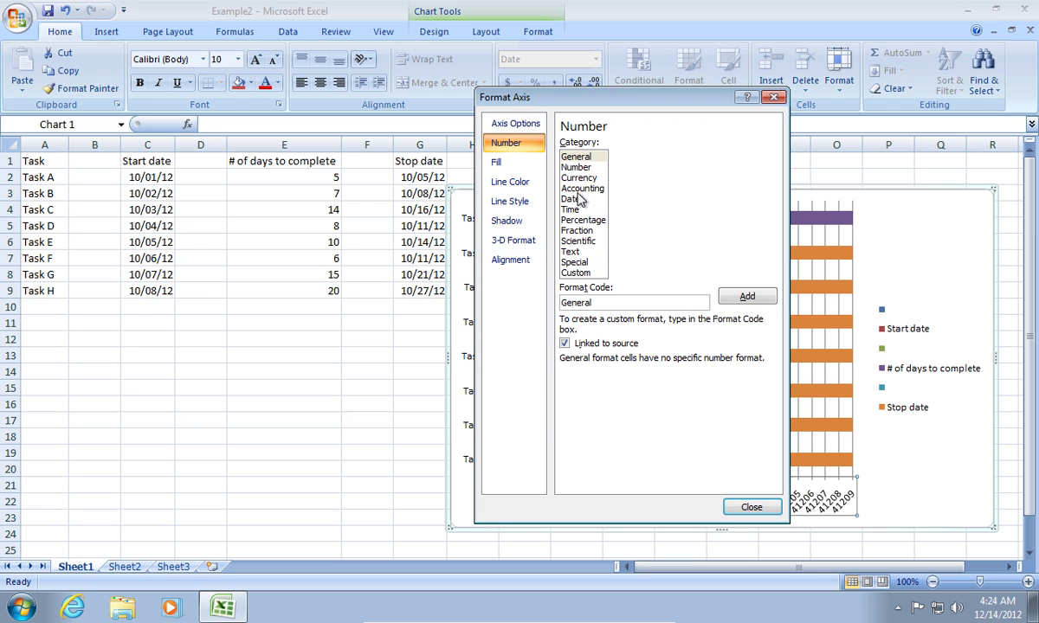
{"action": "left_click", "coordinate": [571, 198]}
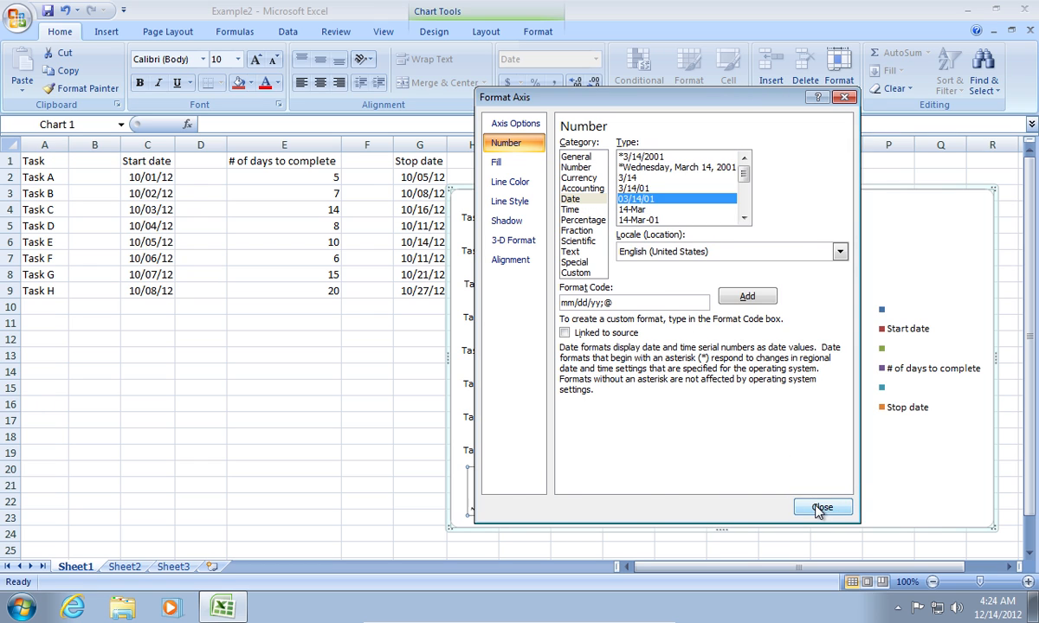
{"action": "left_click", "coordinate": [821, 506]}
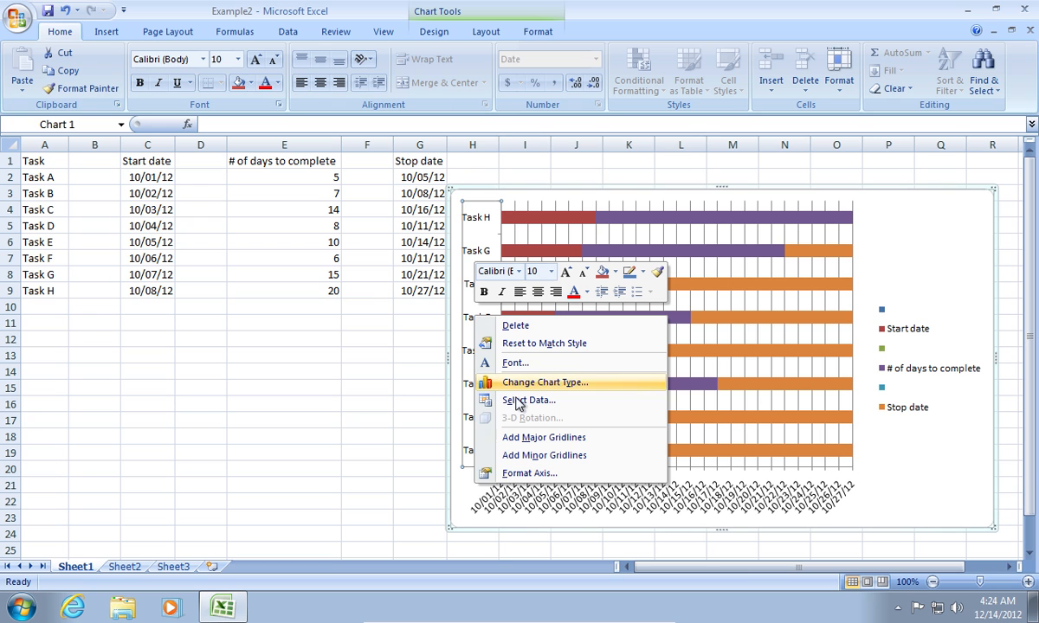
Set the task axis to categories in reverse order, crossing at maximum category
{"action": "left_click", "coordinate": [529, 473]}
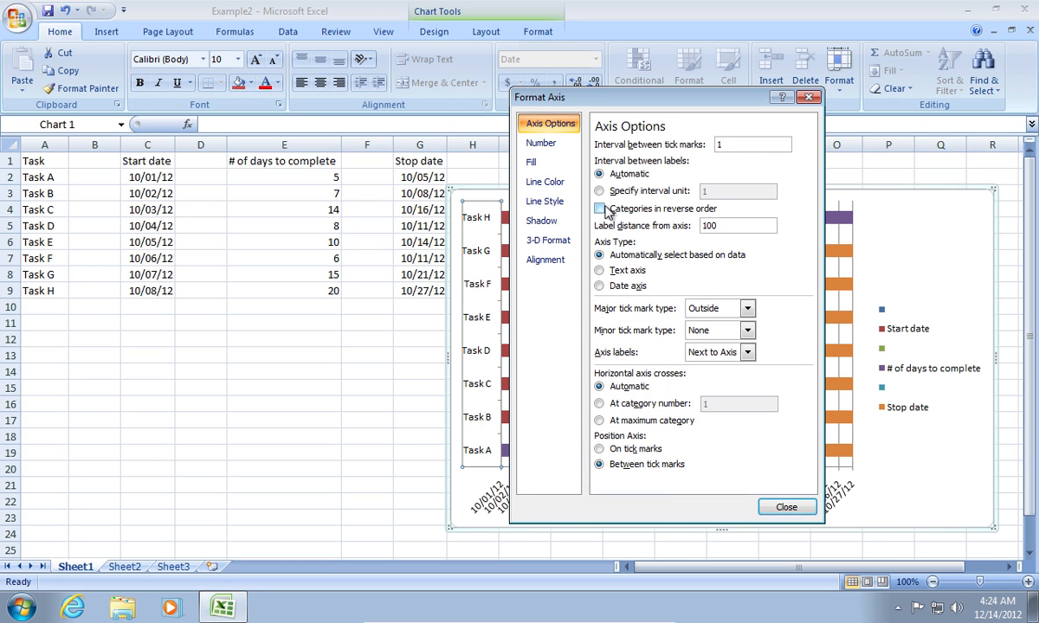
{"action": "left_click", "coordinate": [599, 208]}
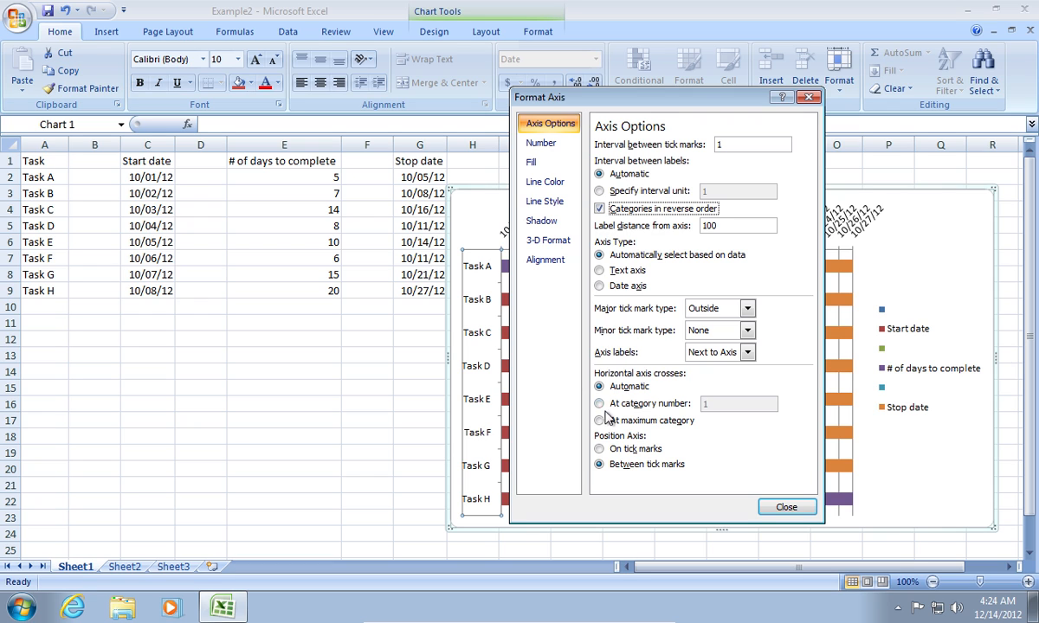
{"action": "left_click", "coordinate": [599, 421]}
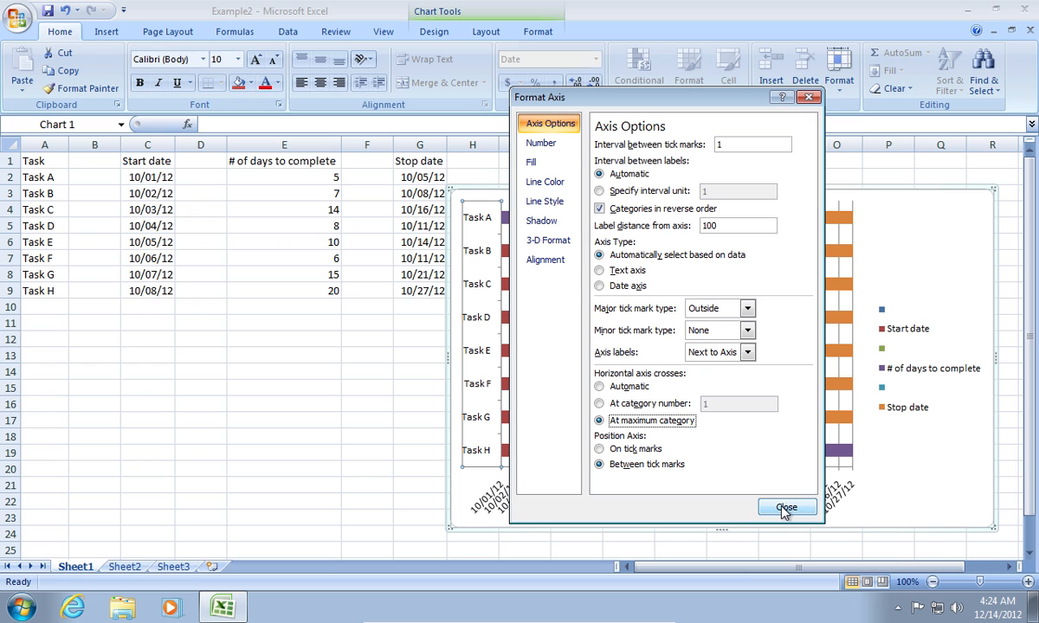
{"action": "left_click", "coordinate": [786, 506]}
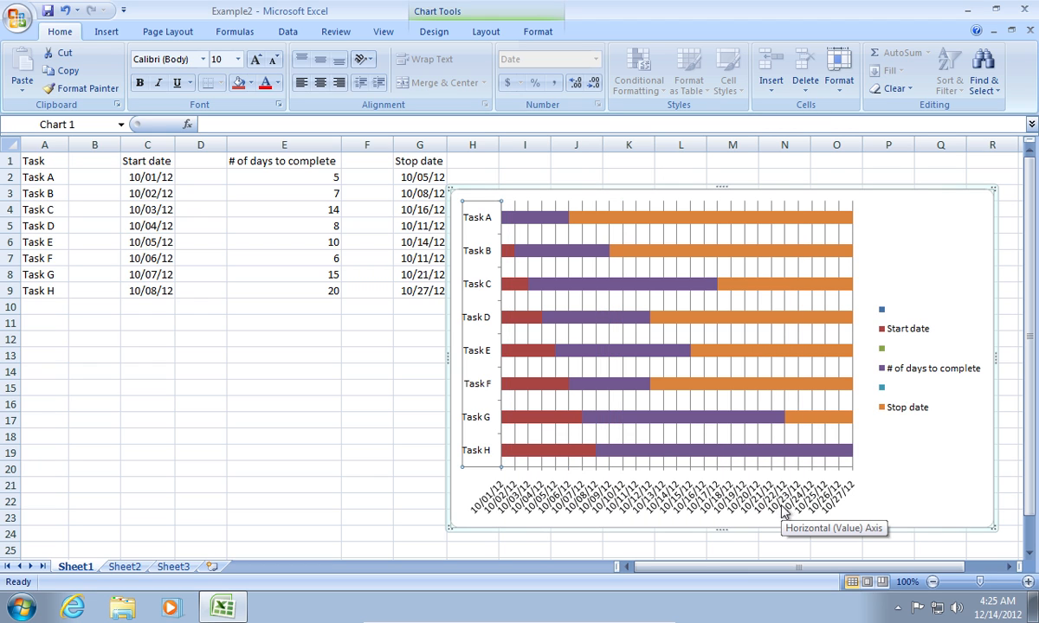
Give the Start date series no fill and no border line
{"action": "left_click", "coordinate": [515, 317]}
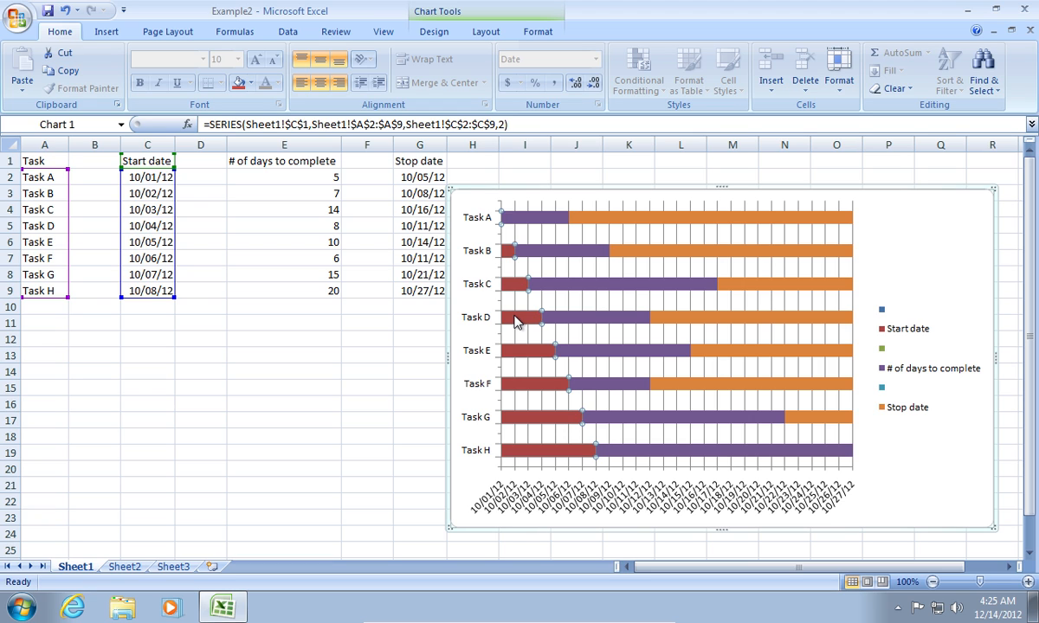
{"action": "right_click", "coordinate": [517, 320]}
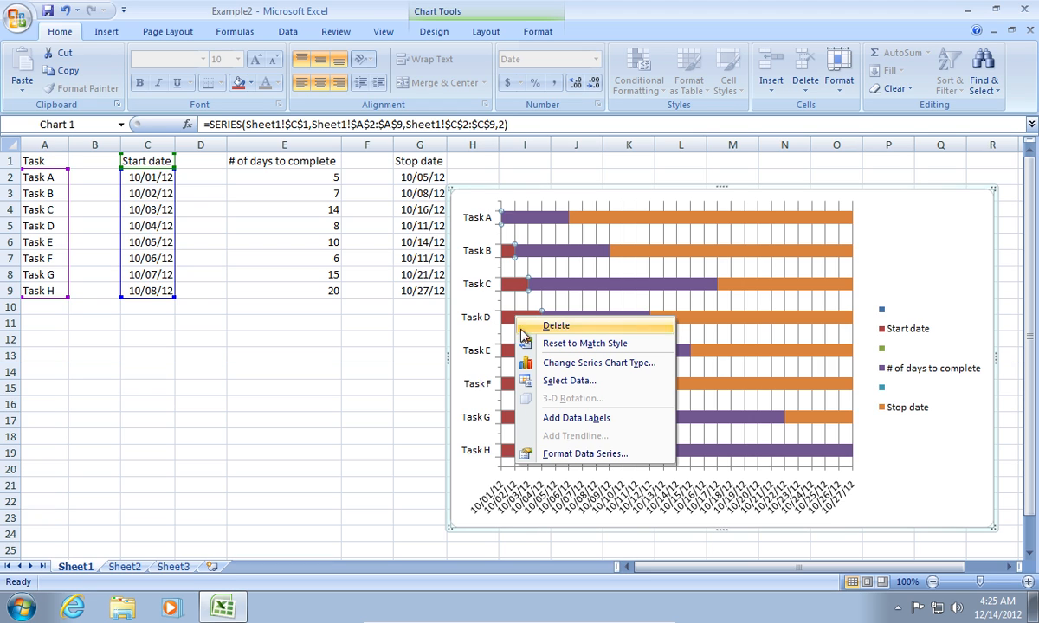
{"action": "mouse_move", "coordinate": [579, 457]}
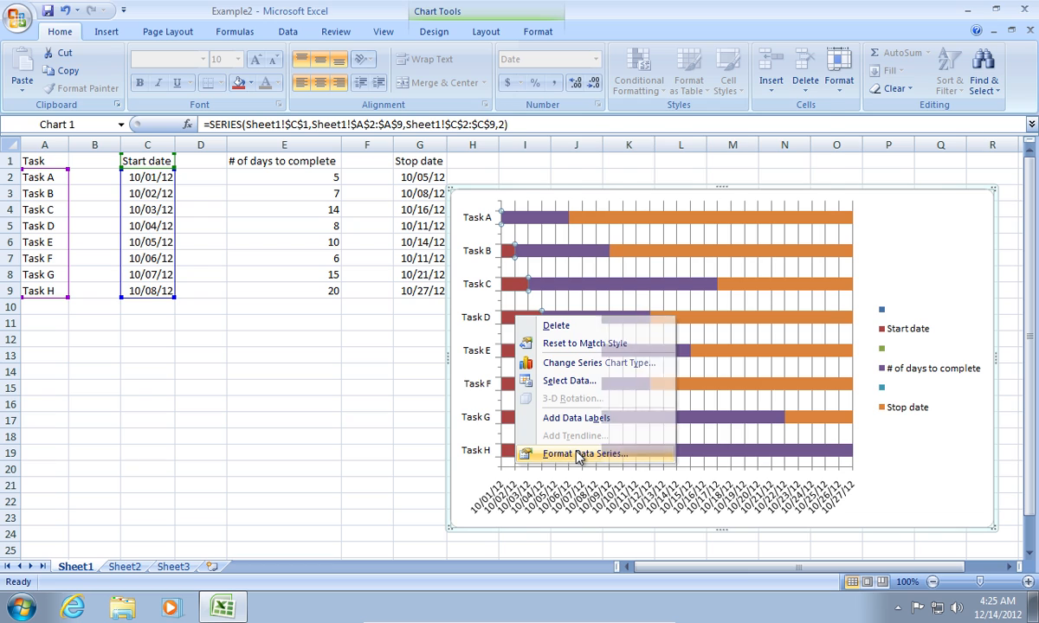
{"action": "left_click", "coordinate": [586, 454]}
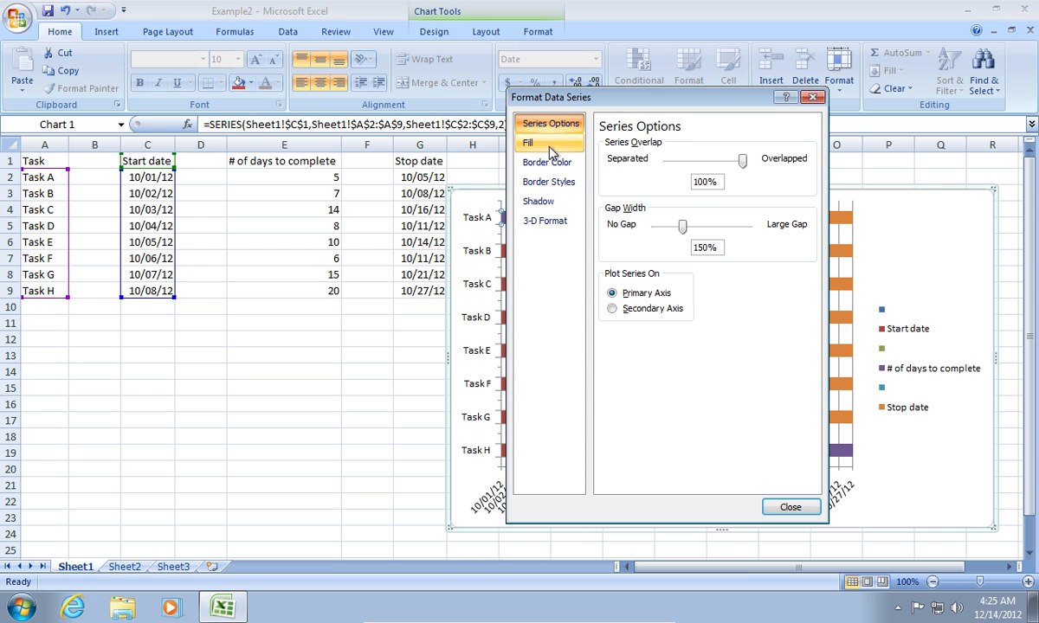
{"action": "left_click", "coordinate": [527, 142]}
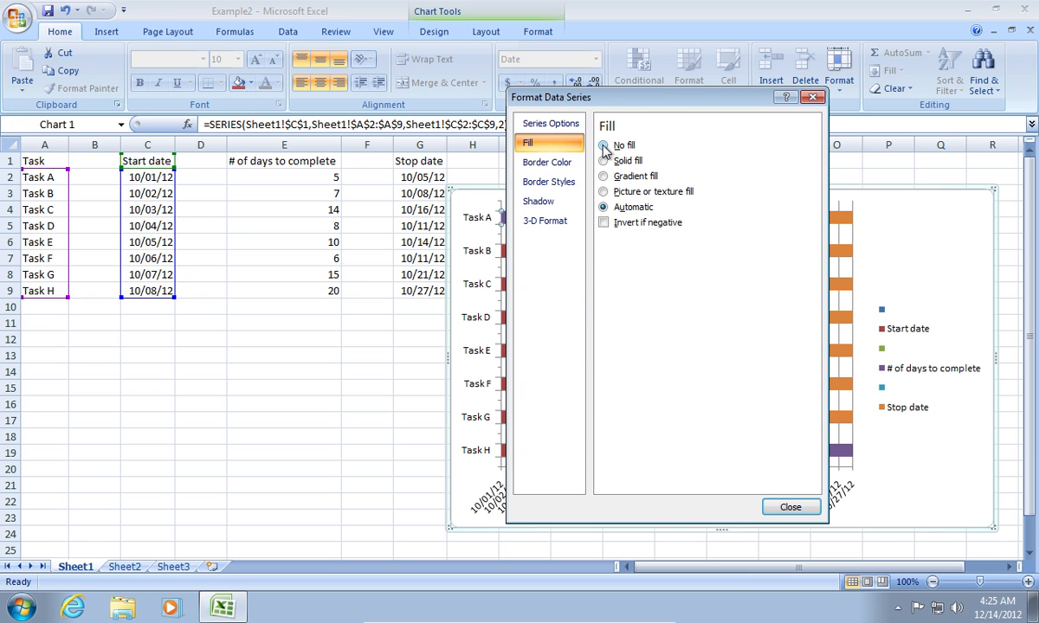
{"action": "left_click", "coordinate": [603, 144]}
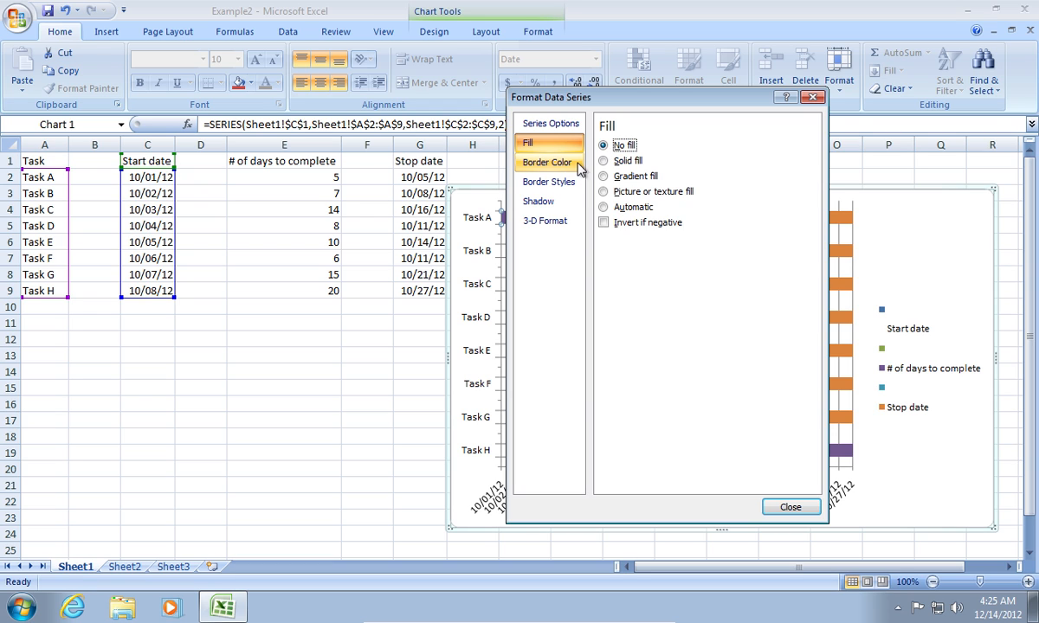
{"action": "left_click", "coordinate": [546, 162]}
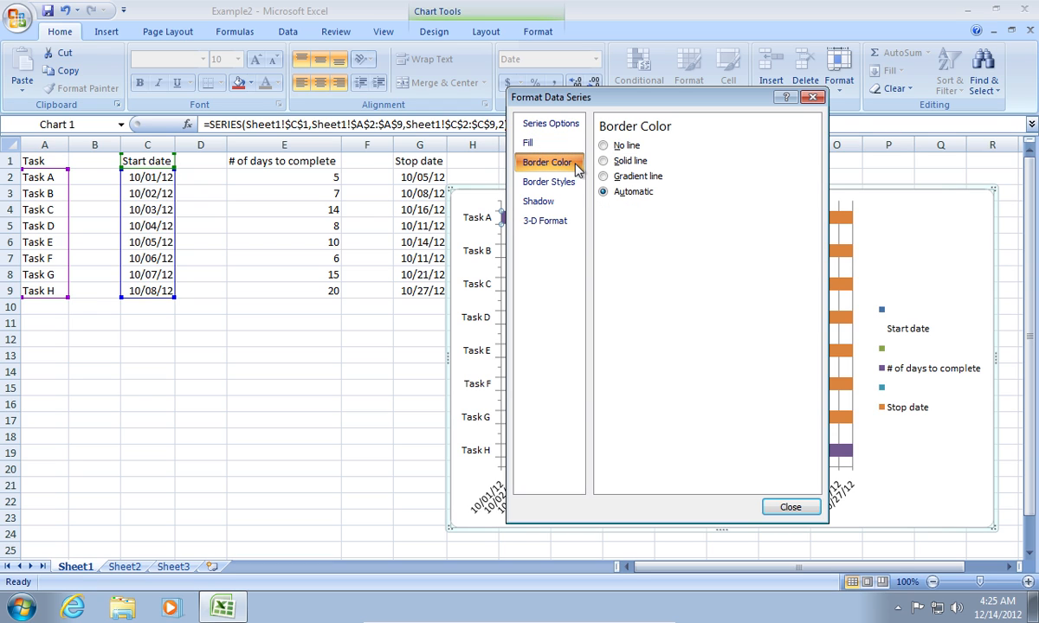
{"action": "left_click", "coordinate": [603, 144]}
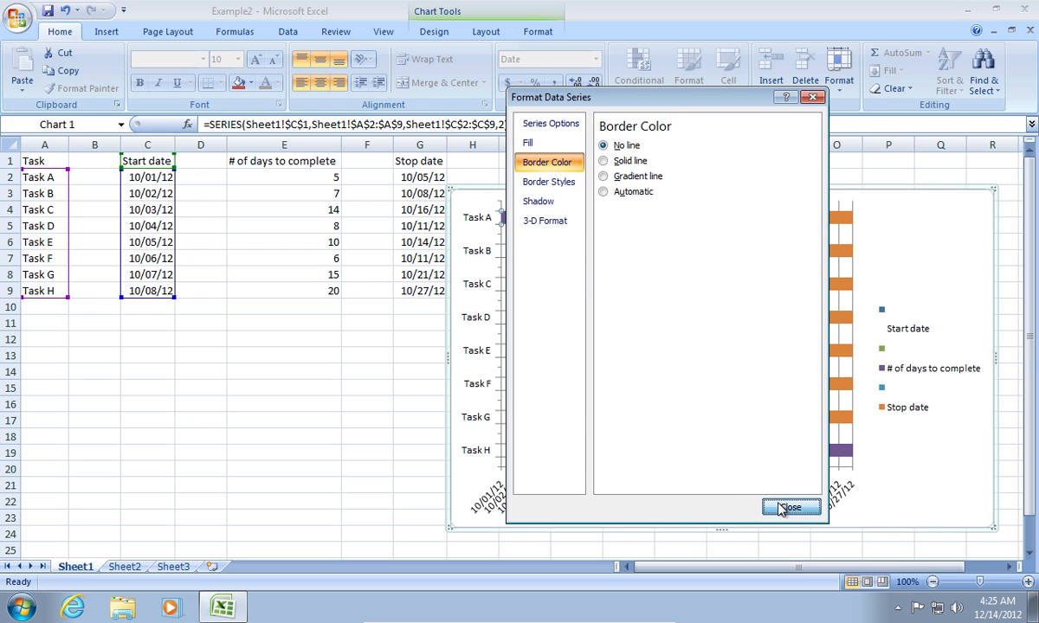
{"action": "left_click", "coordinate": [790, 507]}
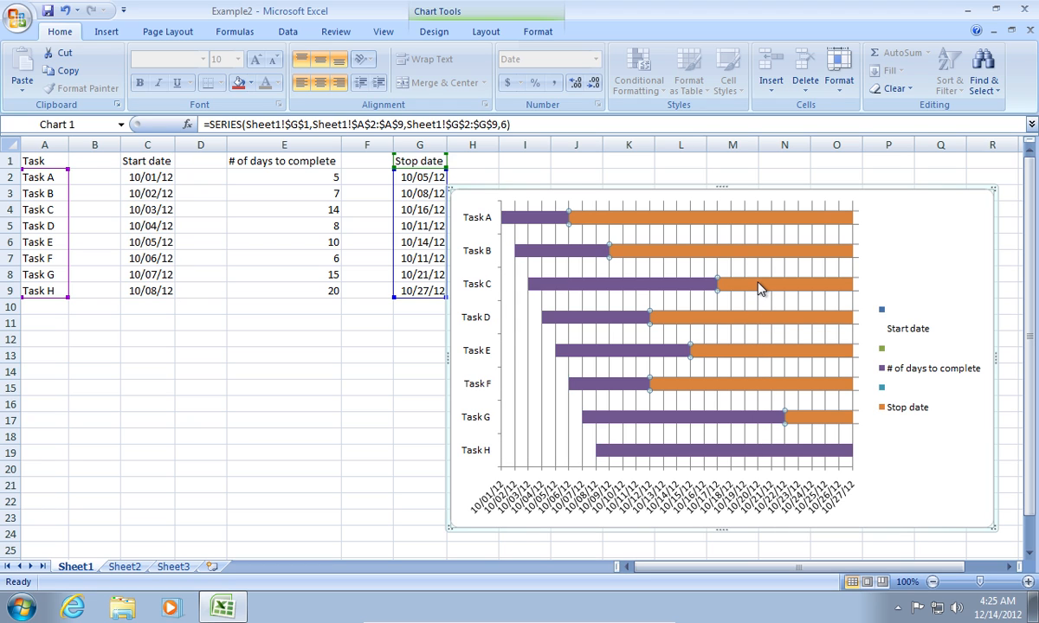
Set the Stop date series to no fill and no border line
{"action": "right_click", "coordinate": [760, 289]}
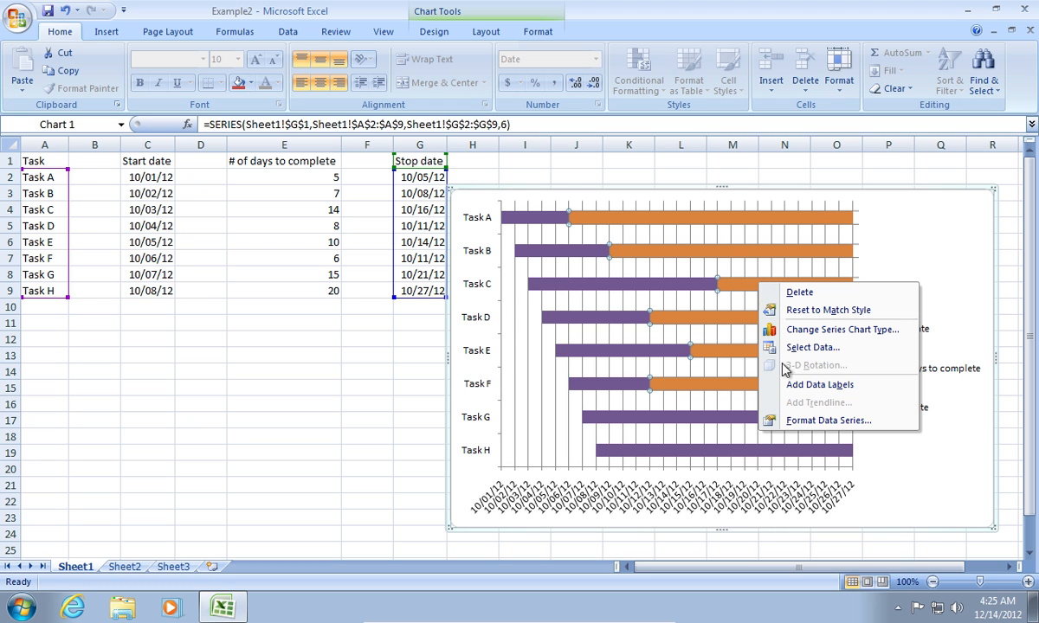
{"action": "mouse_move", "coordinate": [805, 425]}
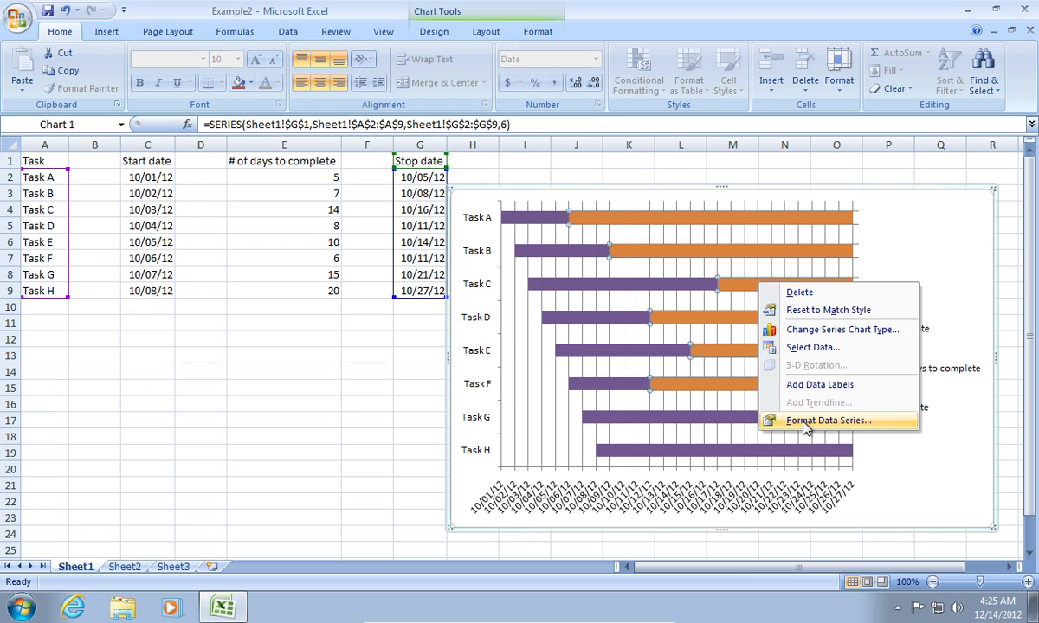
{"action": "left_click", "coordinate": [827, 420]}
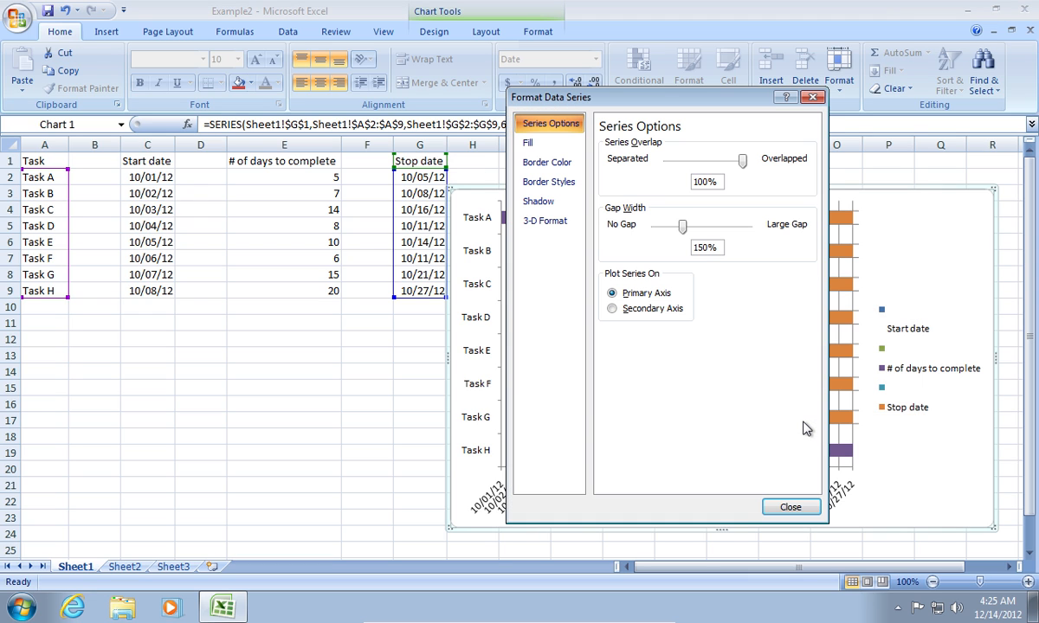
{"action": "left_click", "coordinate": [527, 142]}
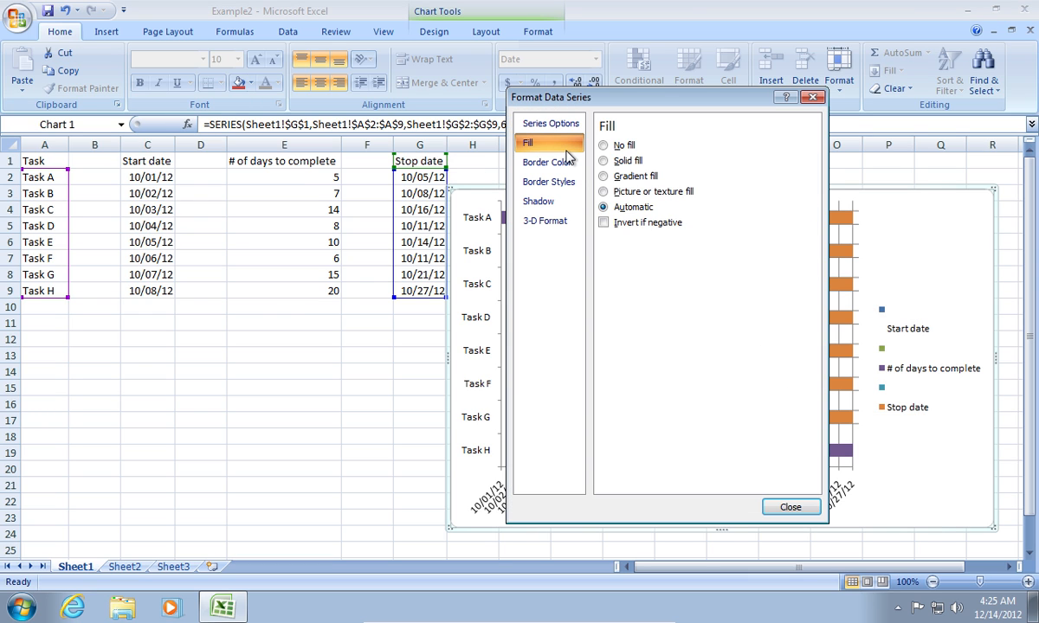
{"action": "left_click", "coordinate": [603, 144]}
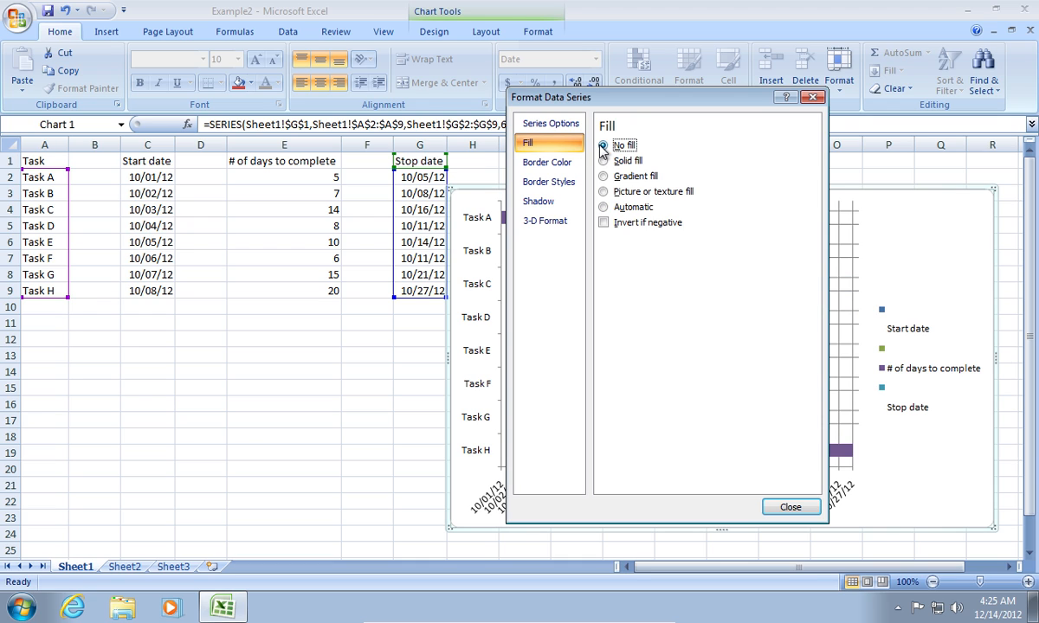
{"action": "left_click", "coordinate": [547, 162]}
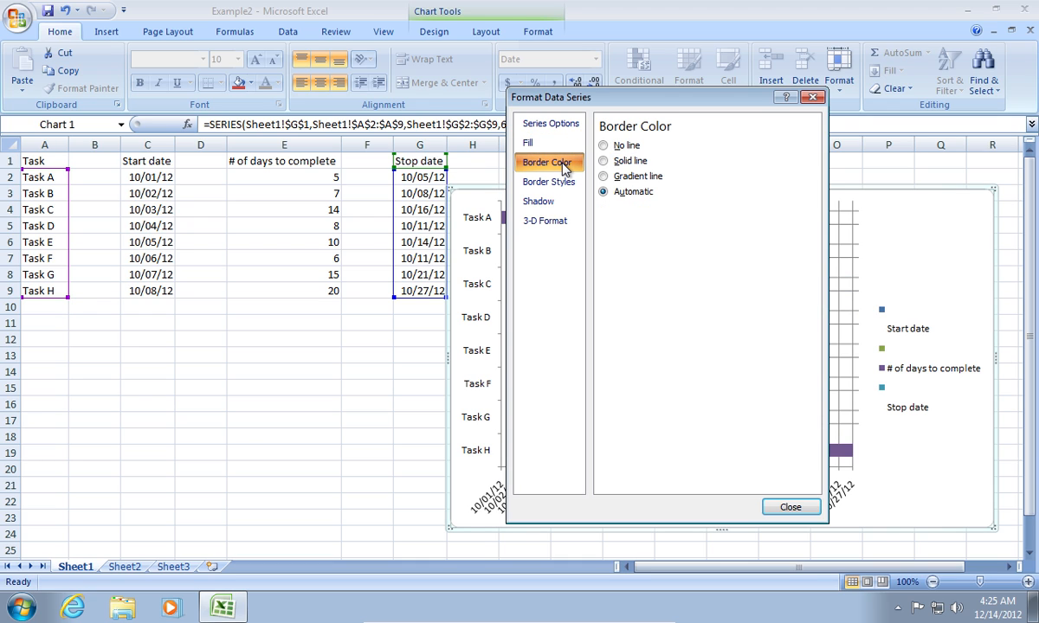
{"action": "left_click", "coordinate": [603, 145]}
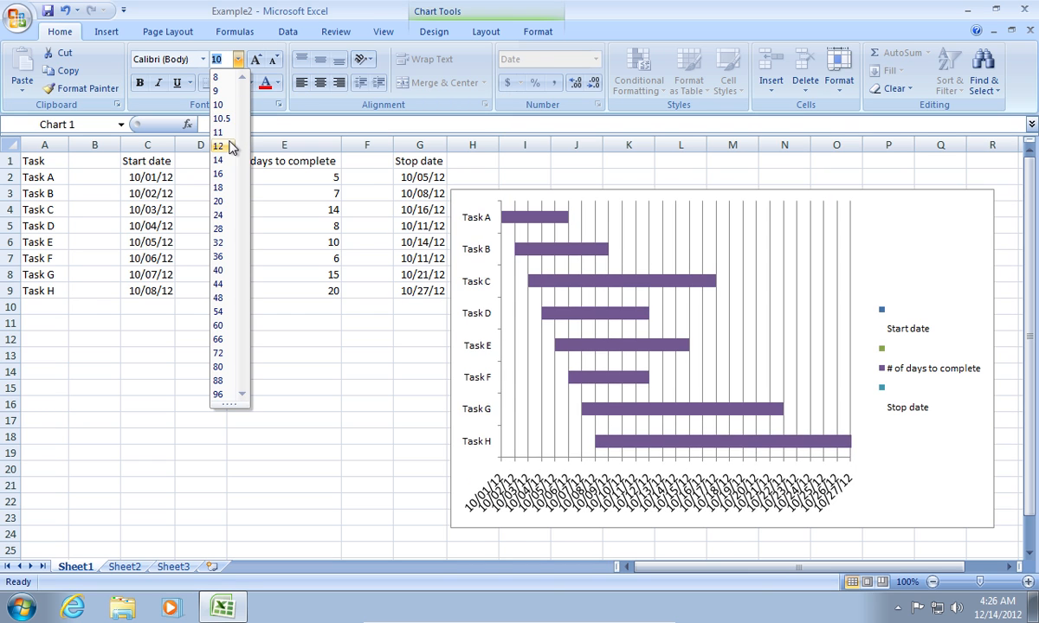
Delete the Start date, Stop date and blank legend entries
{"action": "left_click", "coordinate": [218, 132]}
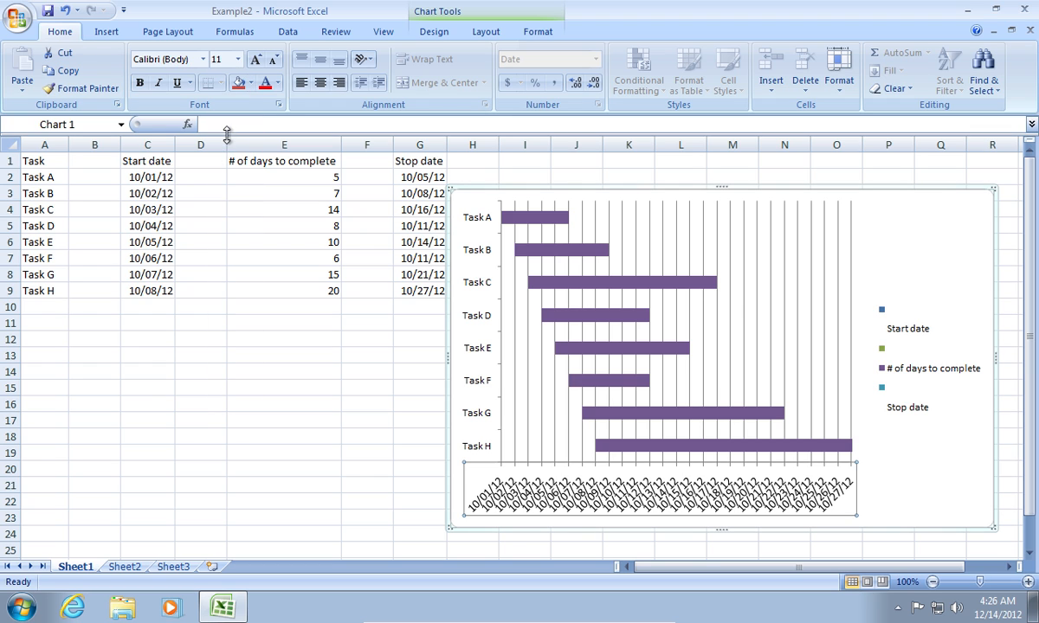
{"action": "left_click", "coordinate": [906, 357]}
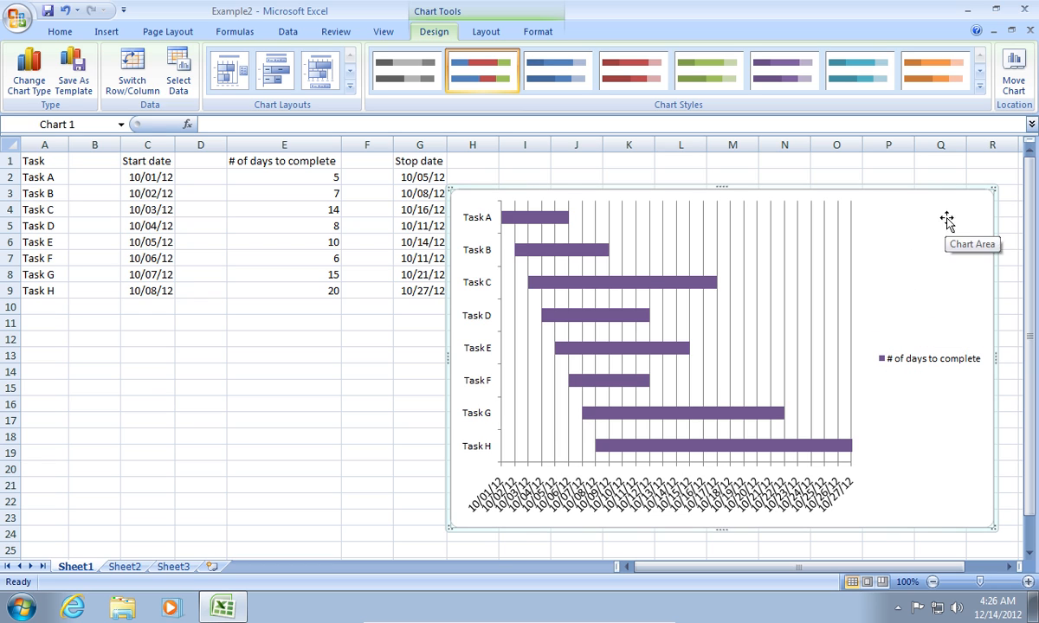
Set the chart to move to a new sheet named 'Gantt chart'
{"action": "right_click", "coordinate": [947, 218]}
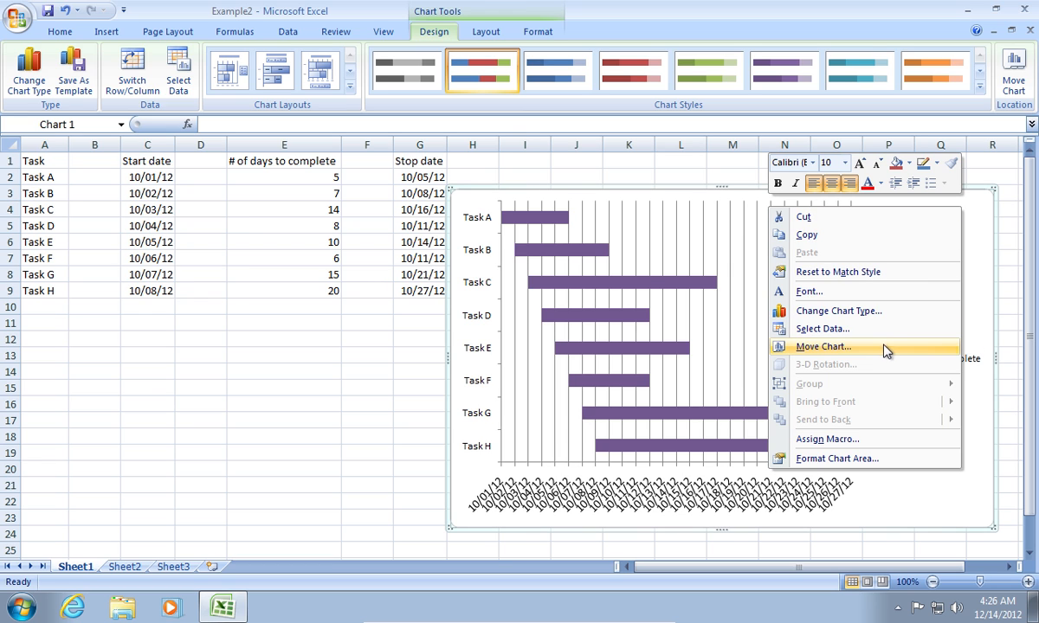
{"action": "left_click", "coordinate": [823, 346]}
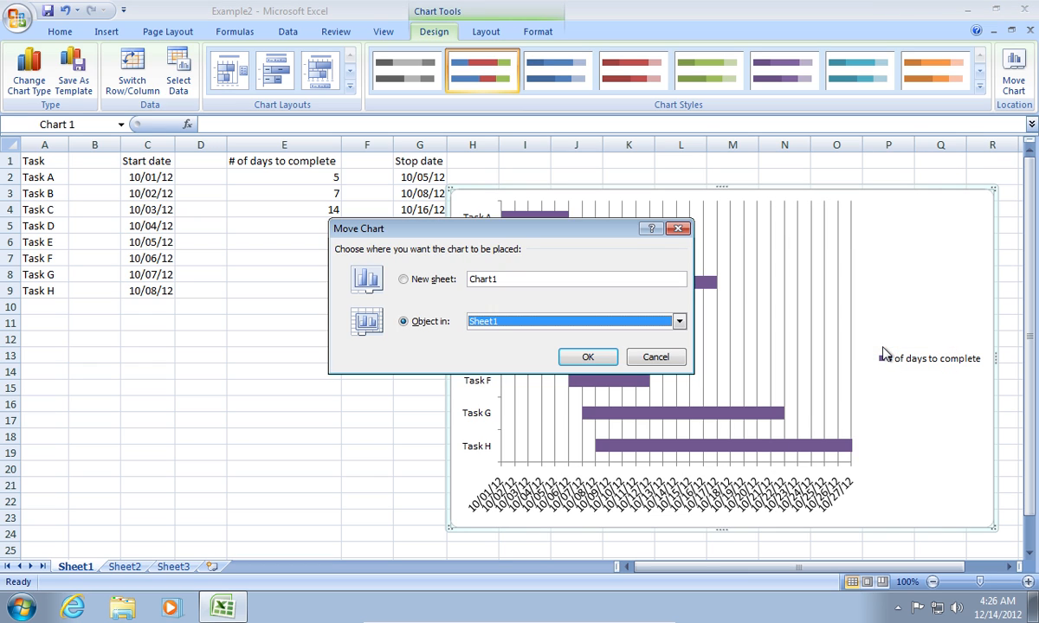
{"action": "left_click", "coordinate": [403, 278]}
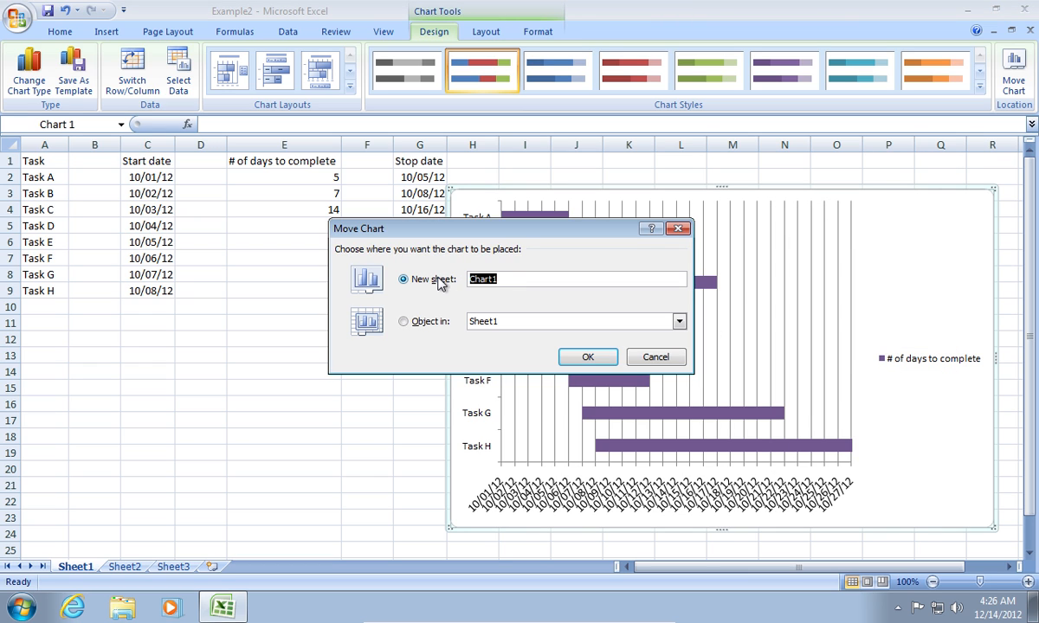
{"action": "type", "text": "Gantt ch"}
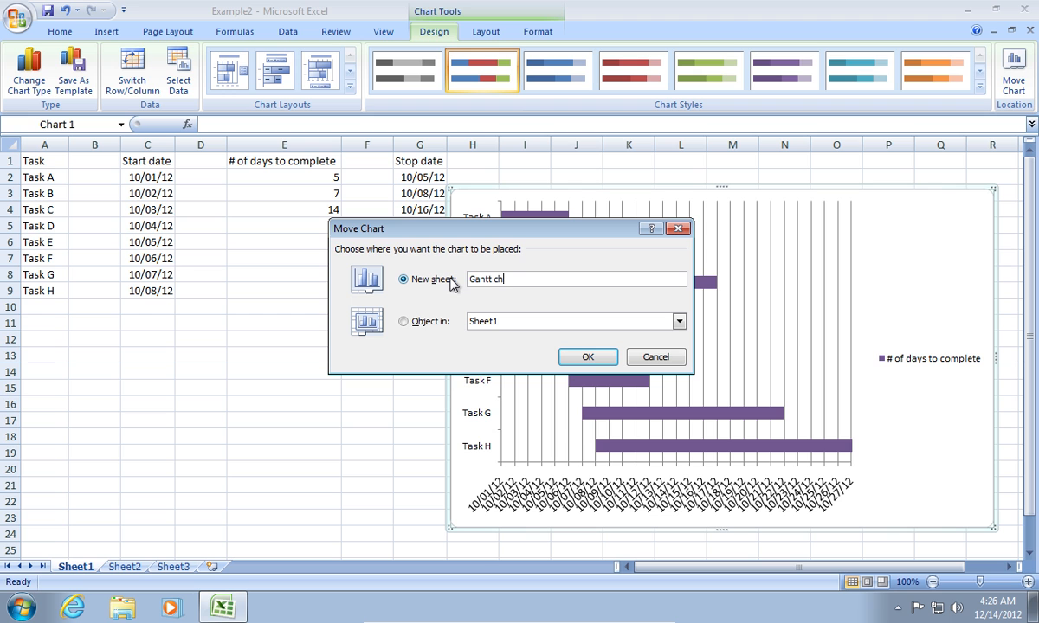
{"action": "type", "text": "art"}
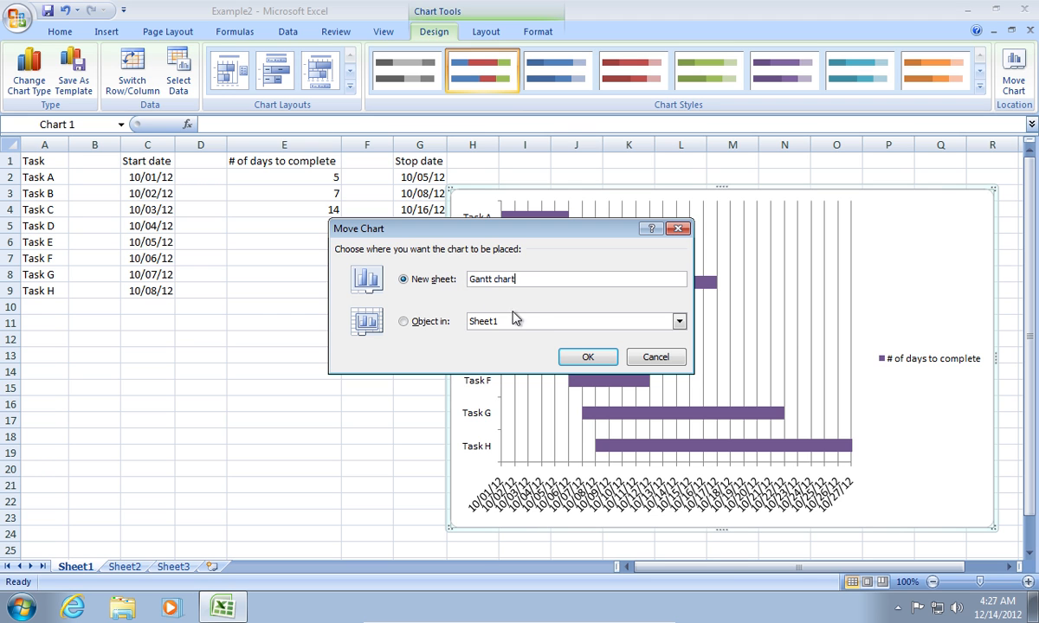